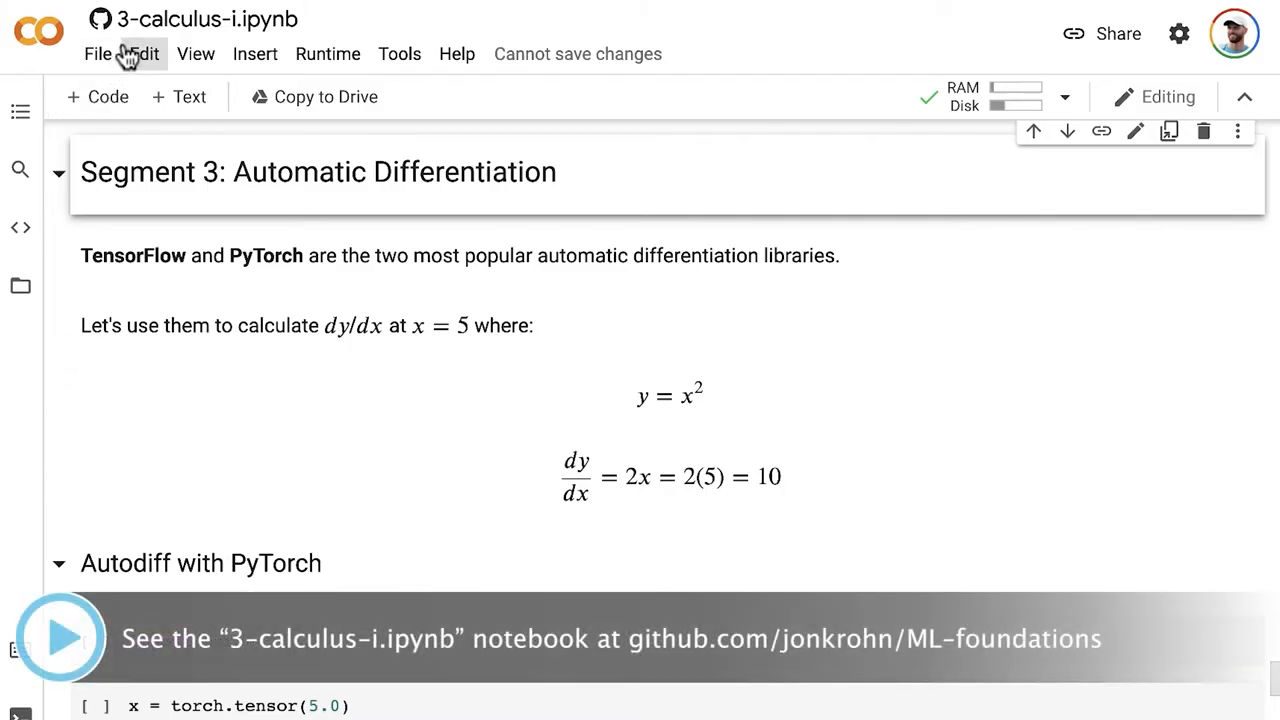
pyautogui.moveTo(255, 53)
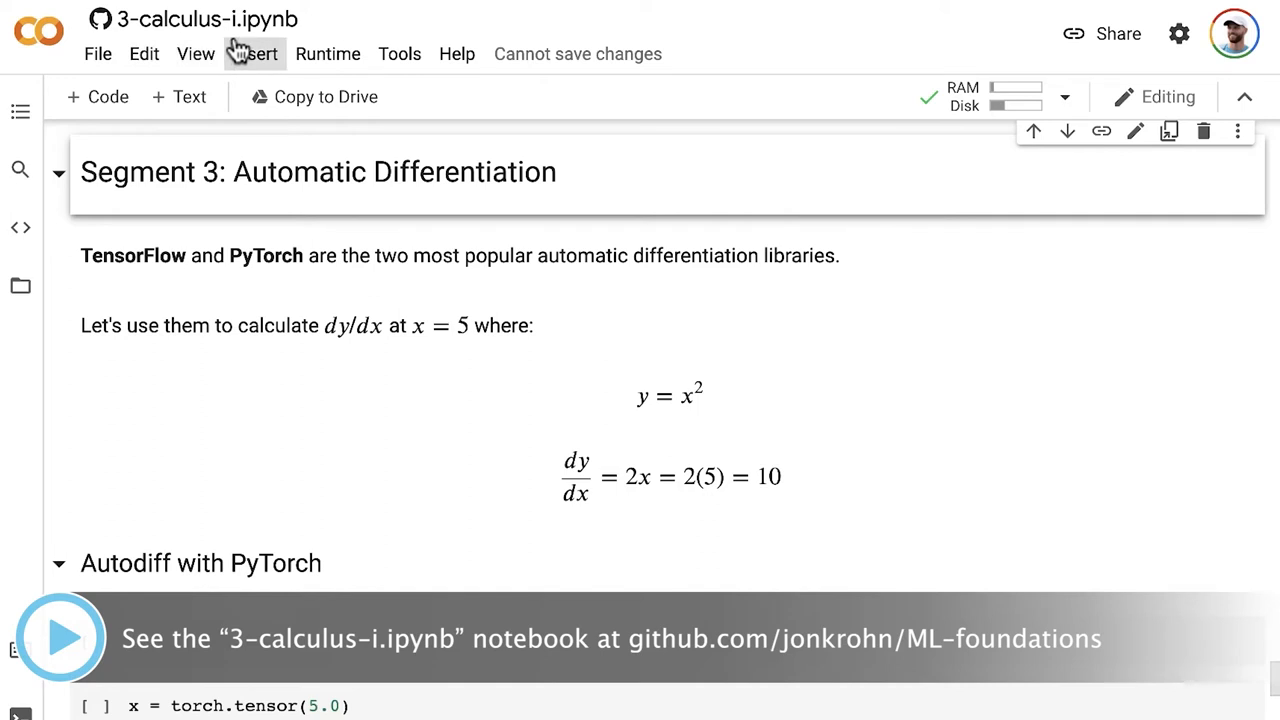
pyautogui.moveTo(68, 248)
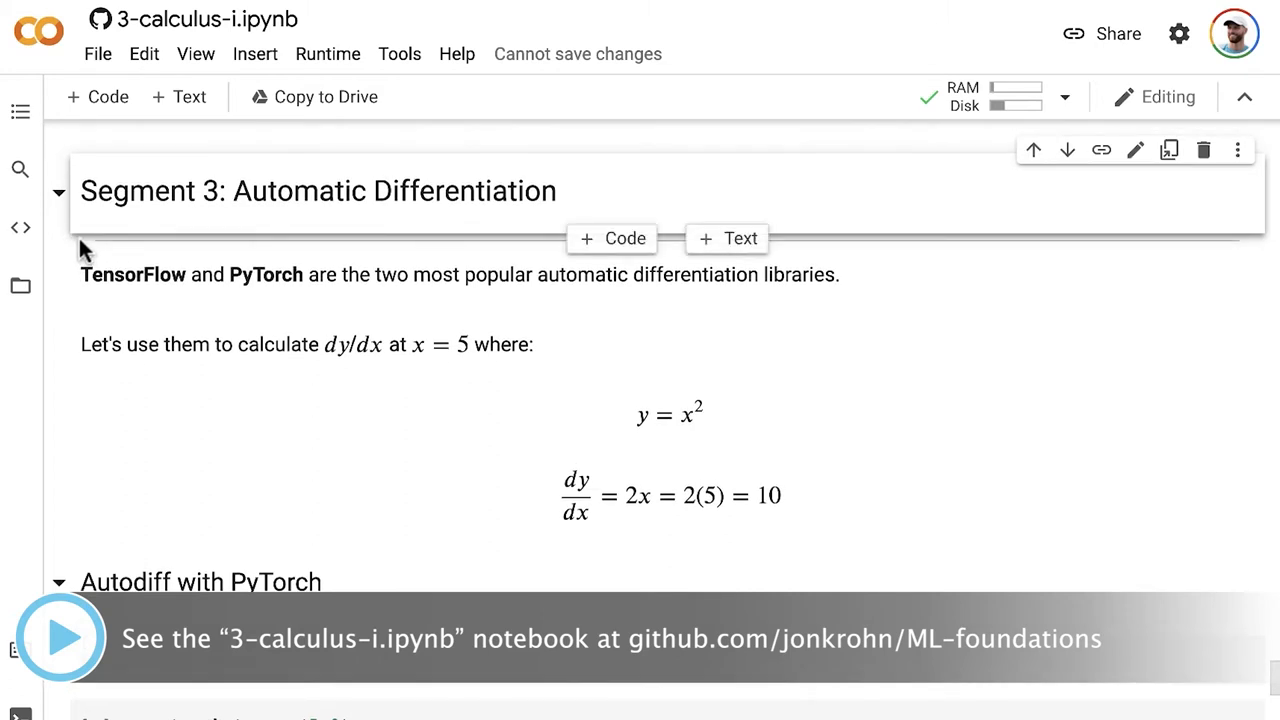
pyautogui.moveTo(425, 225)
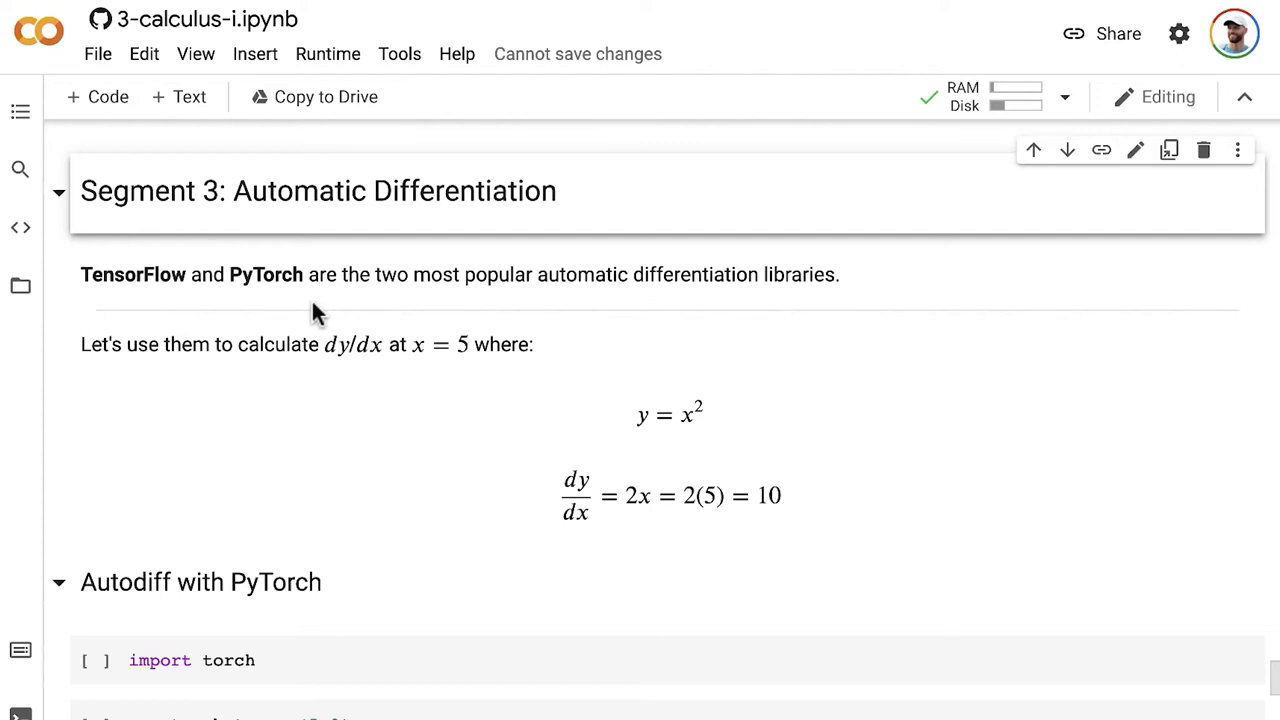
pyautogui.moveTo(557, 308)
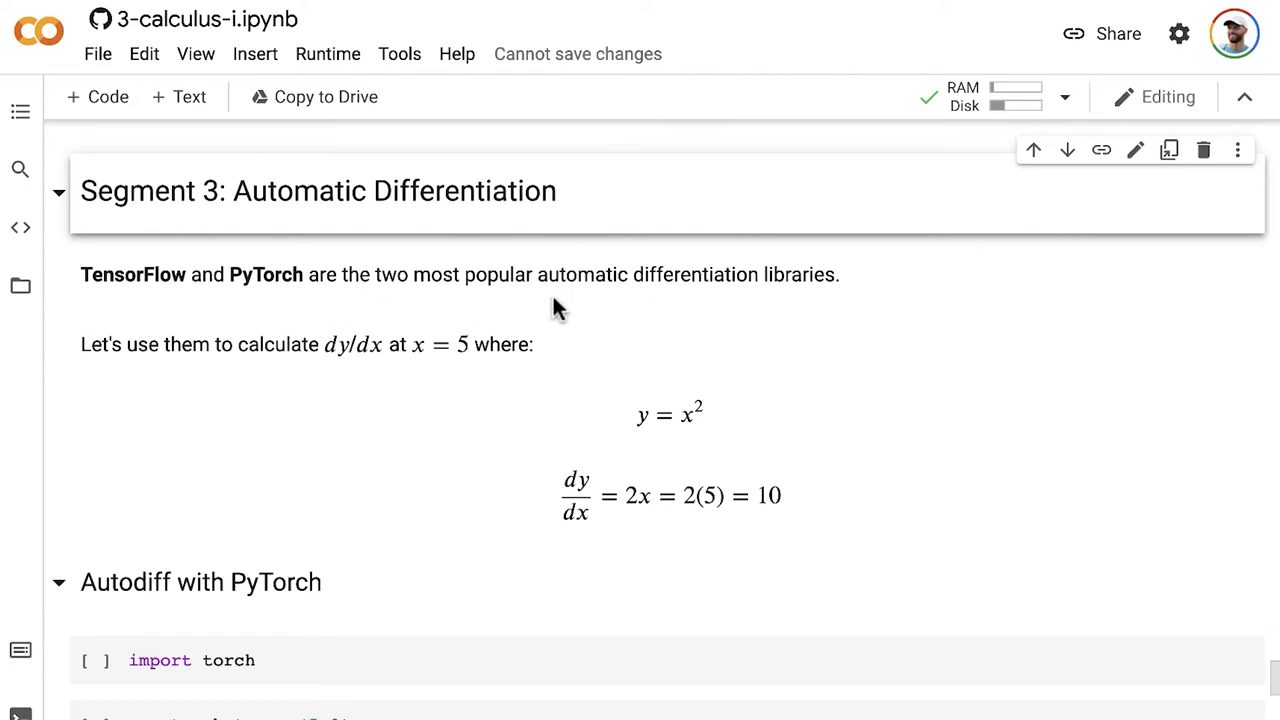
pyautogui.moveTo(838, 314)
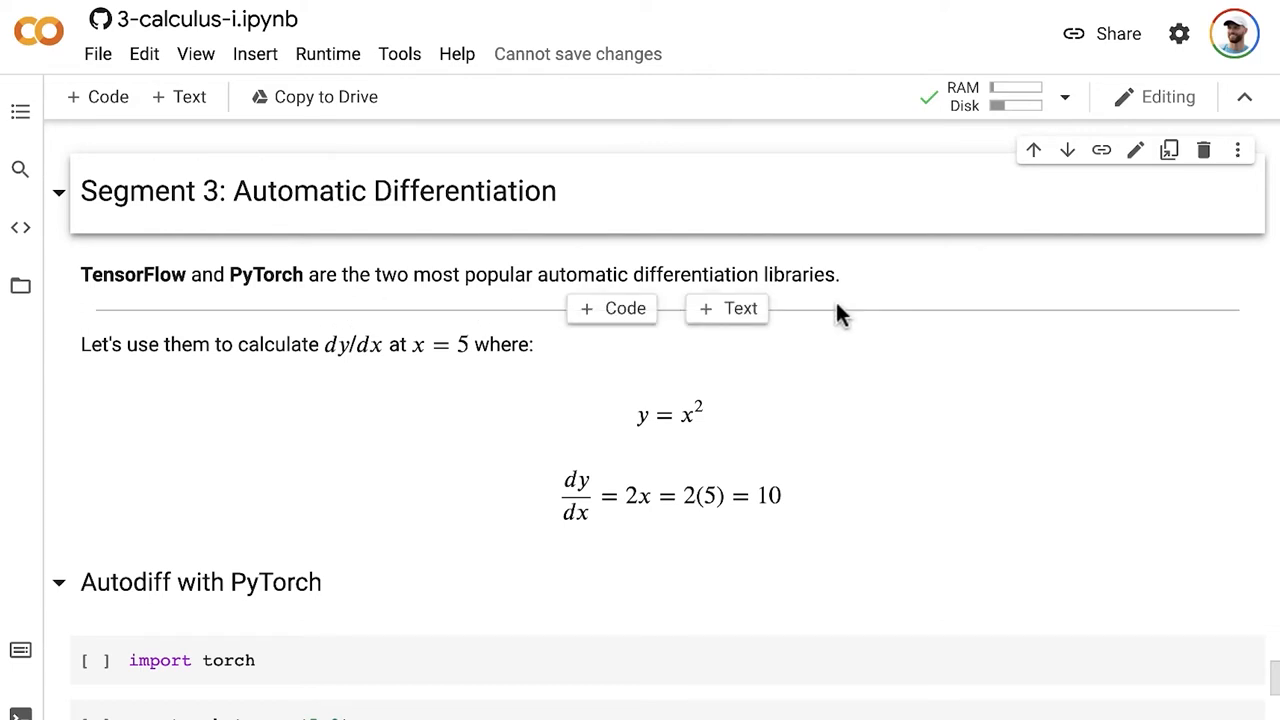
pyautogui.moveTo(865, 290)
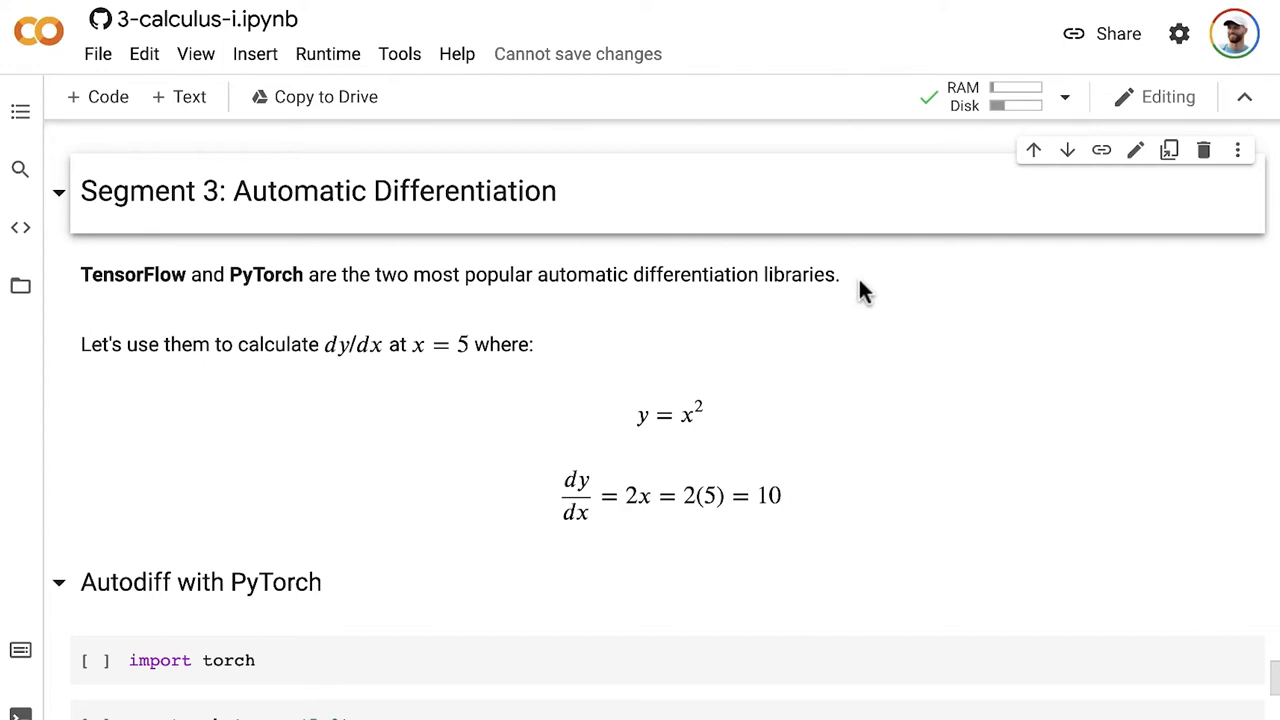
pyautogui.moveTo(120, 418)
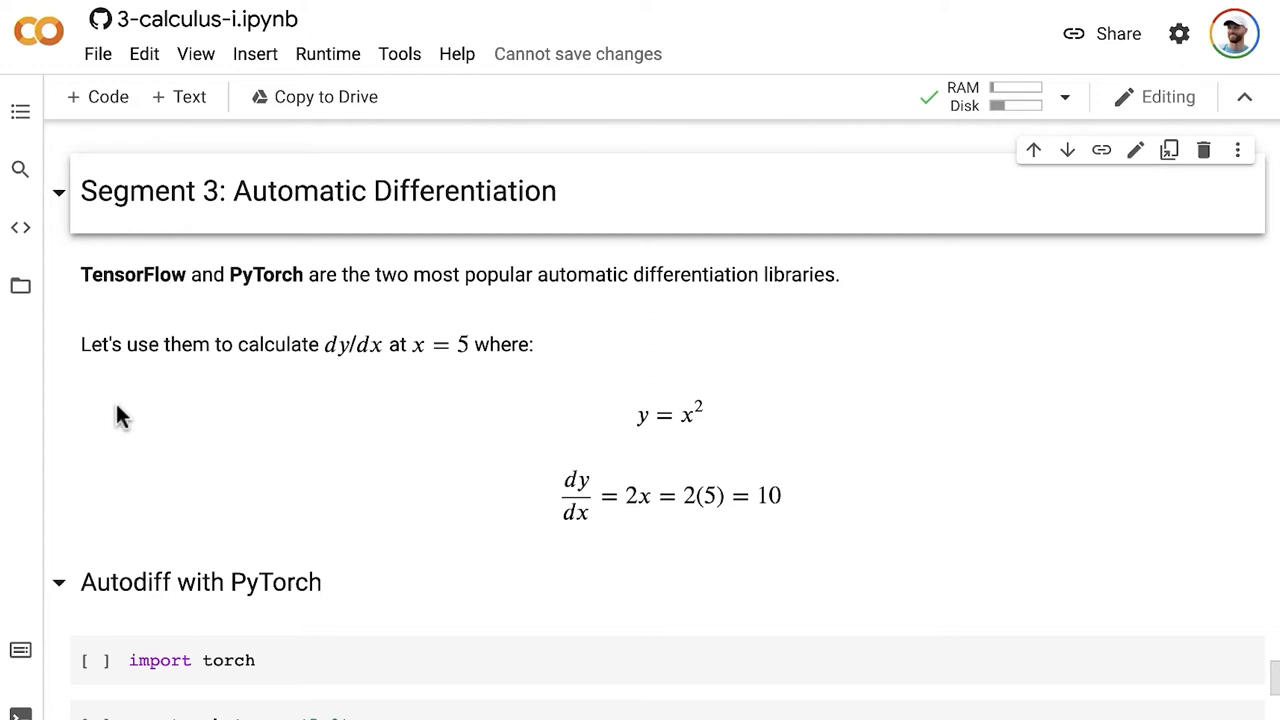
pyautogui.moveTo(141, 402)
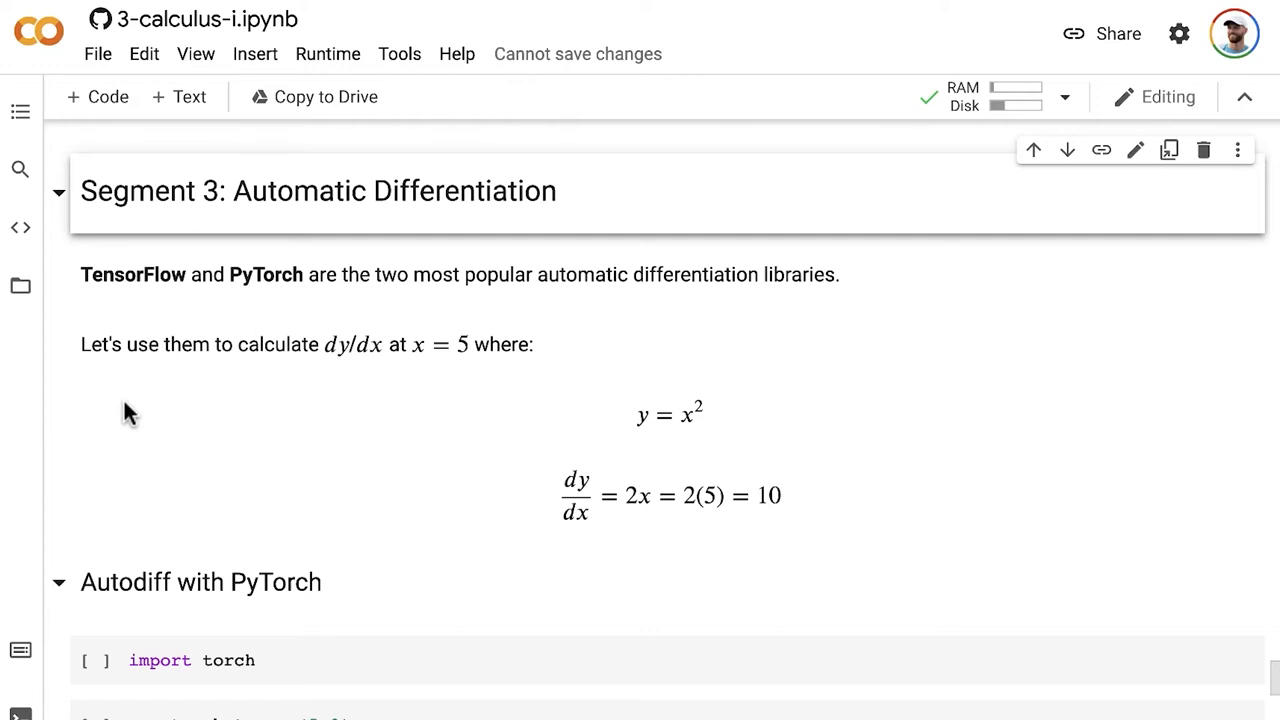
pyautogui.moveTo(108, 298)
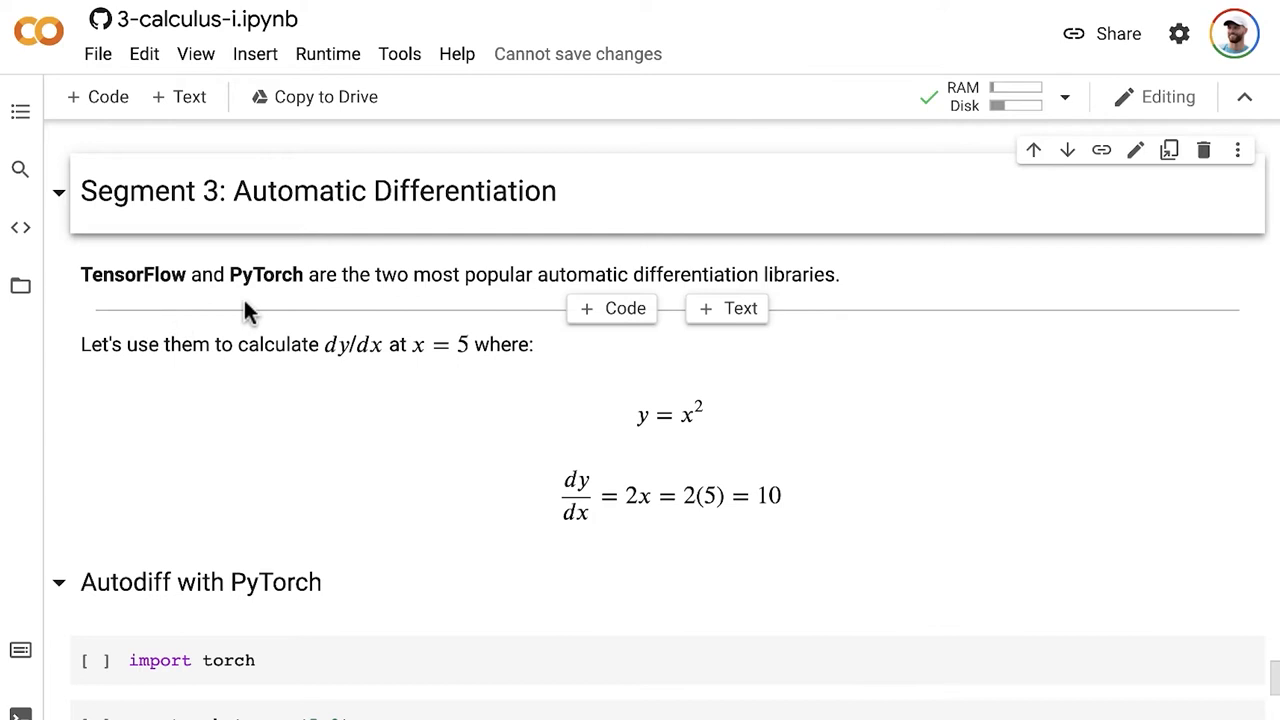
pyautogui.moveTo(159, 447)
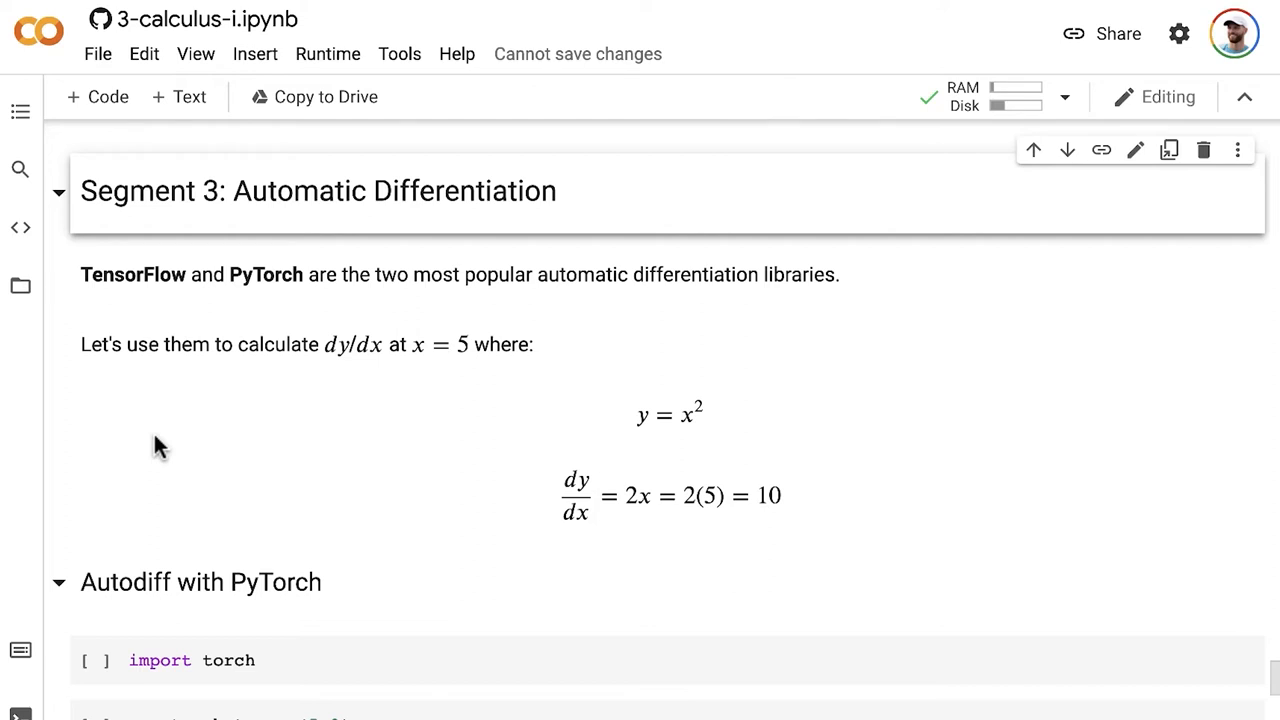
pyautogui.moveTo(210, 310)
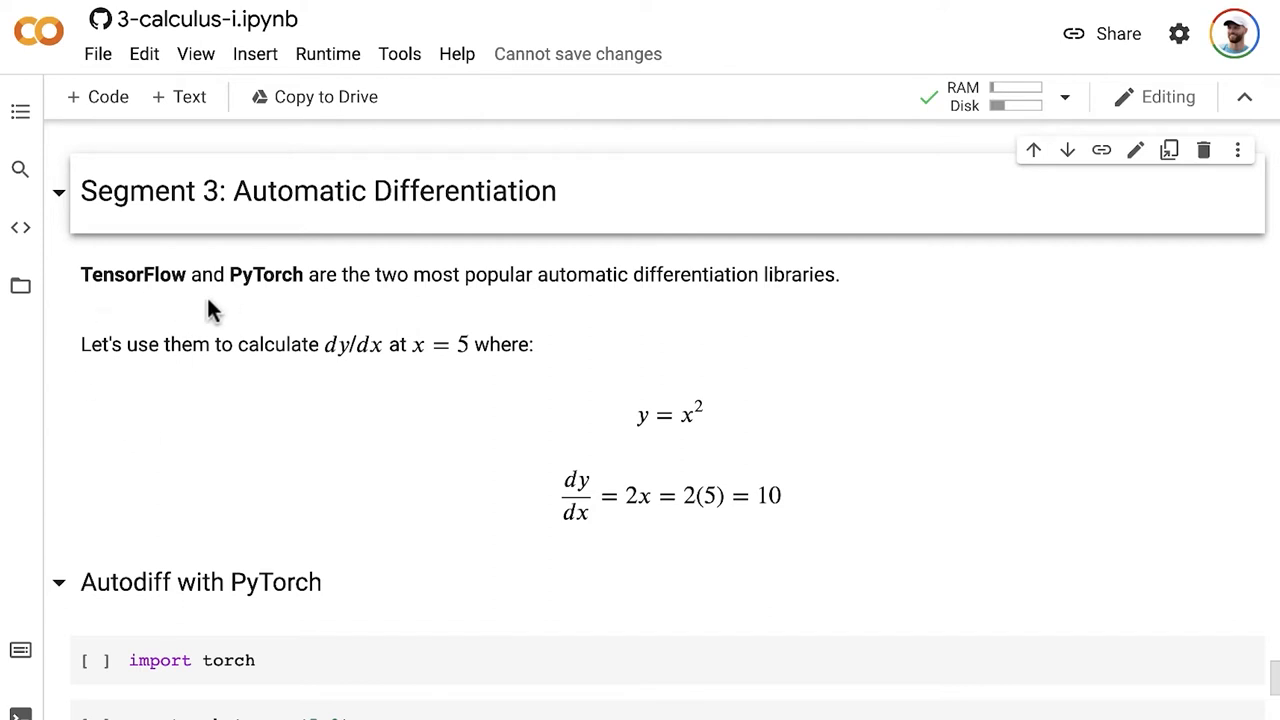
pyautogui.moveTo(262, 310)
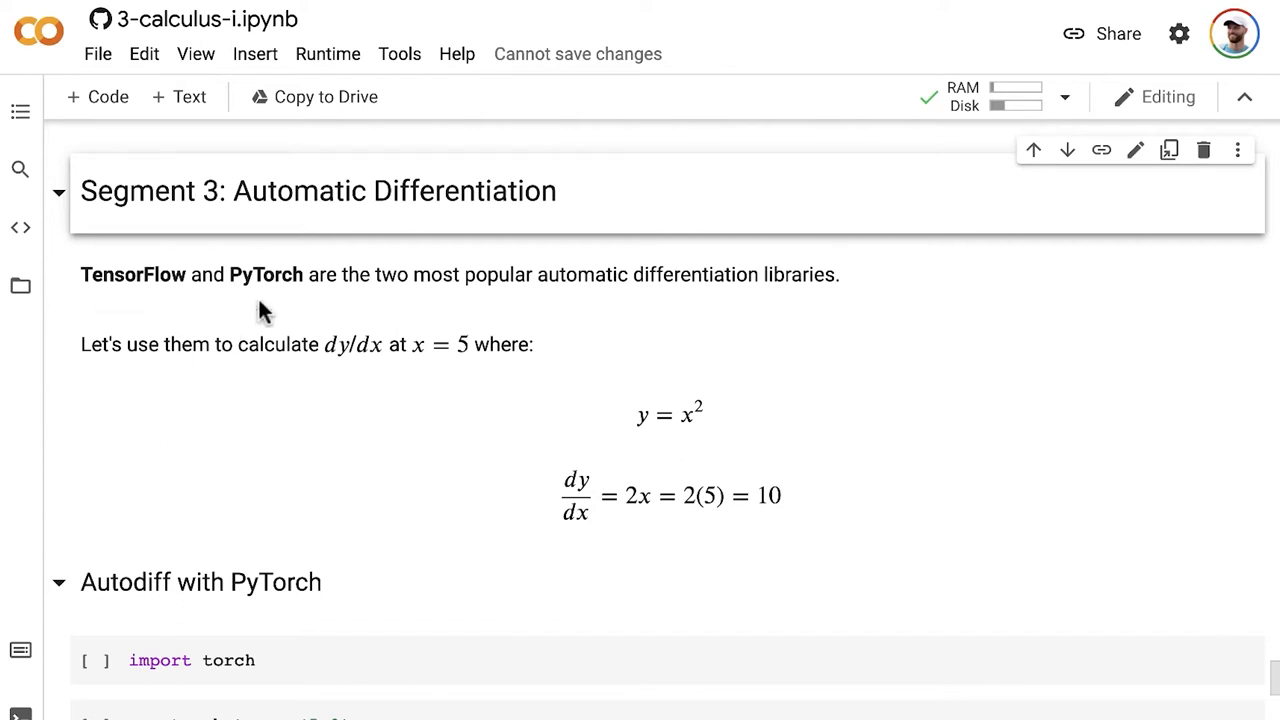
pyautogui.moveTo(365, 428)
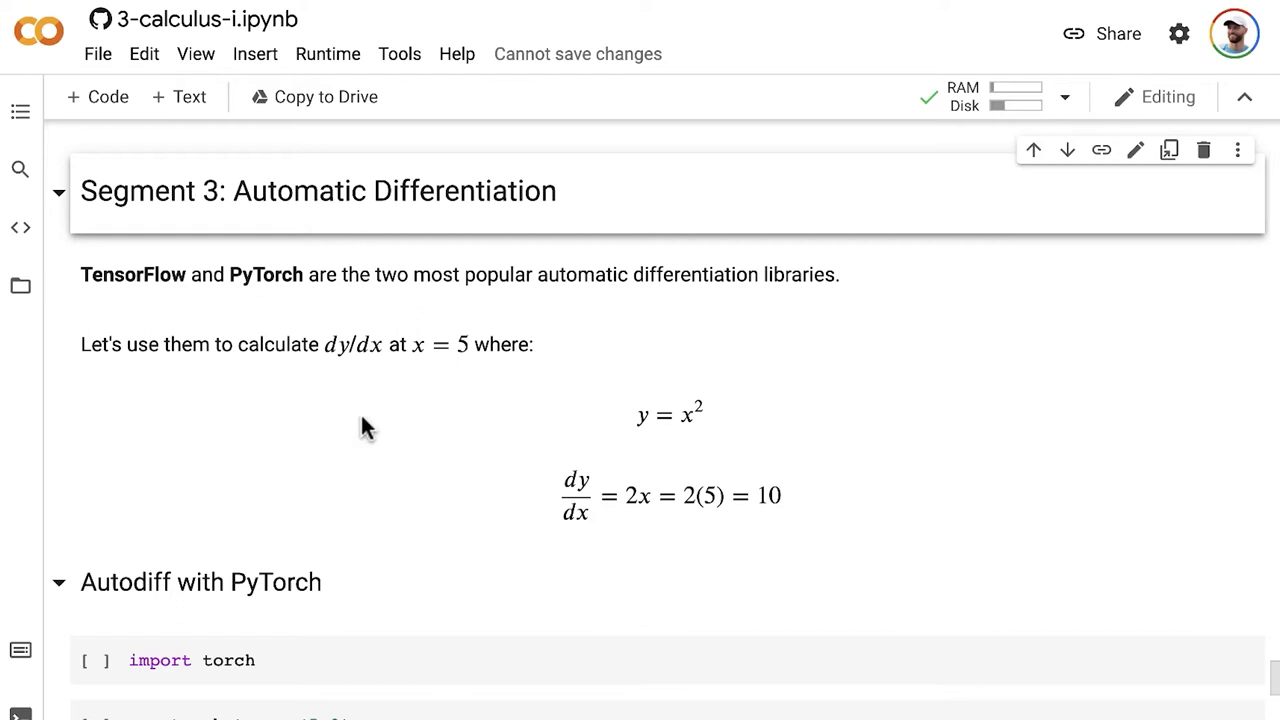
pyautogui.moveTo(662, 407)
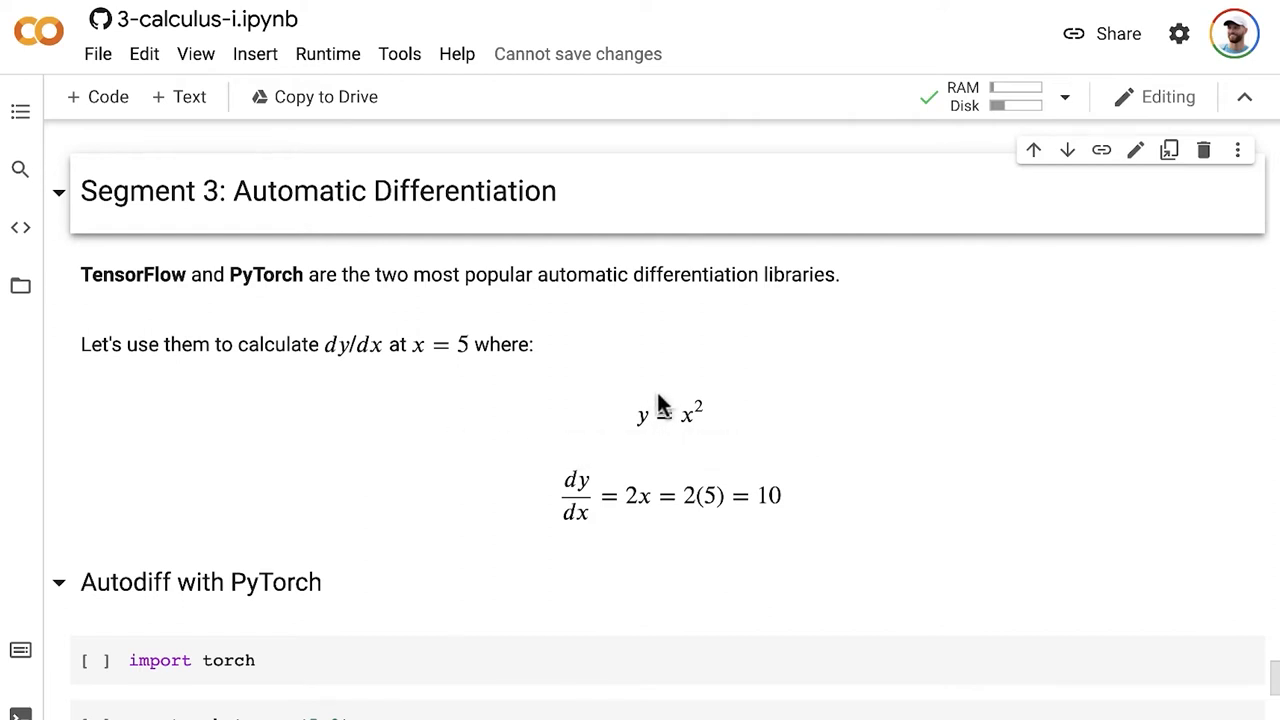
pyautogui.moveTo(696, 399)
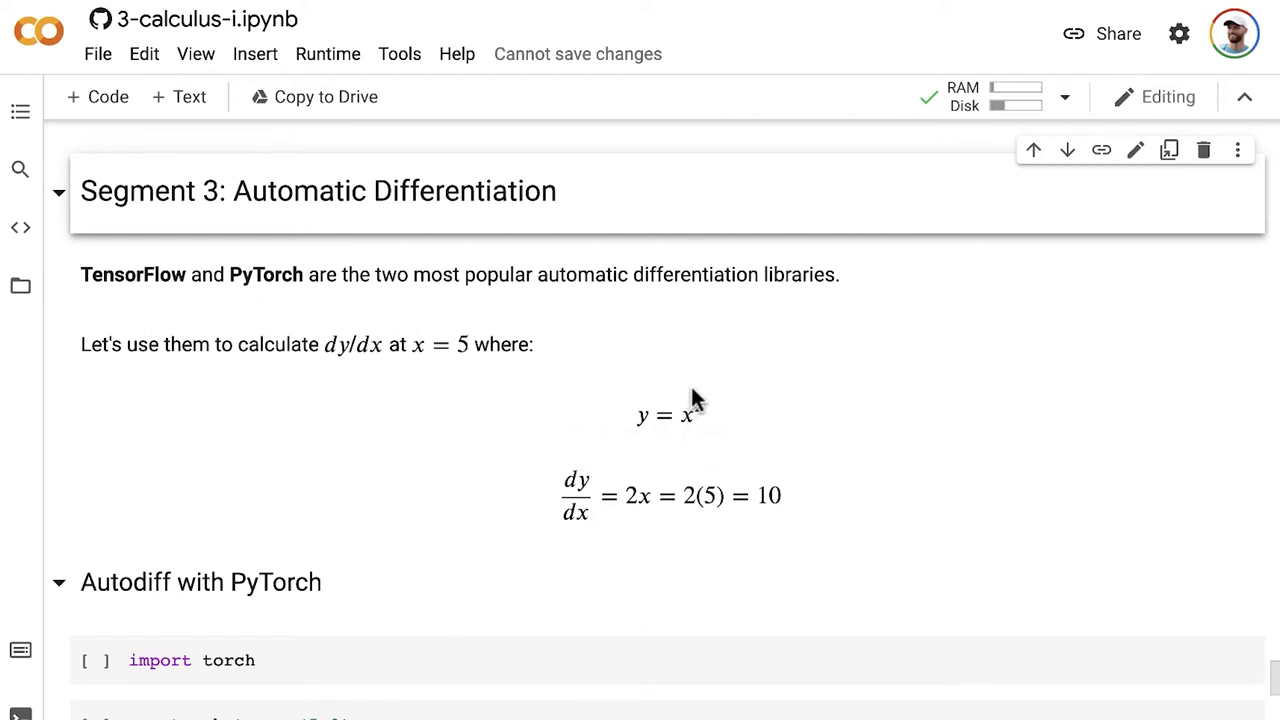
pyautogui.moveTo(695, 400)
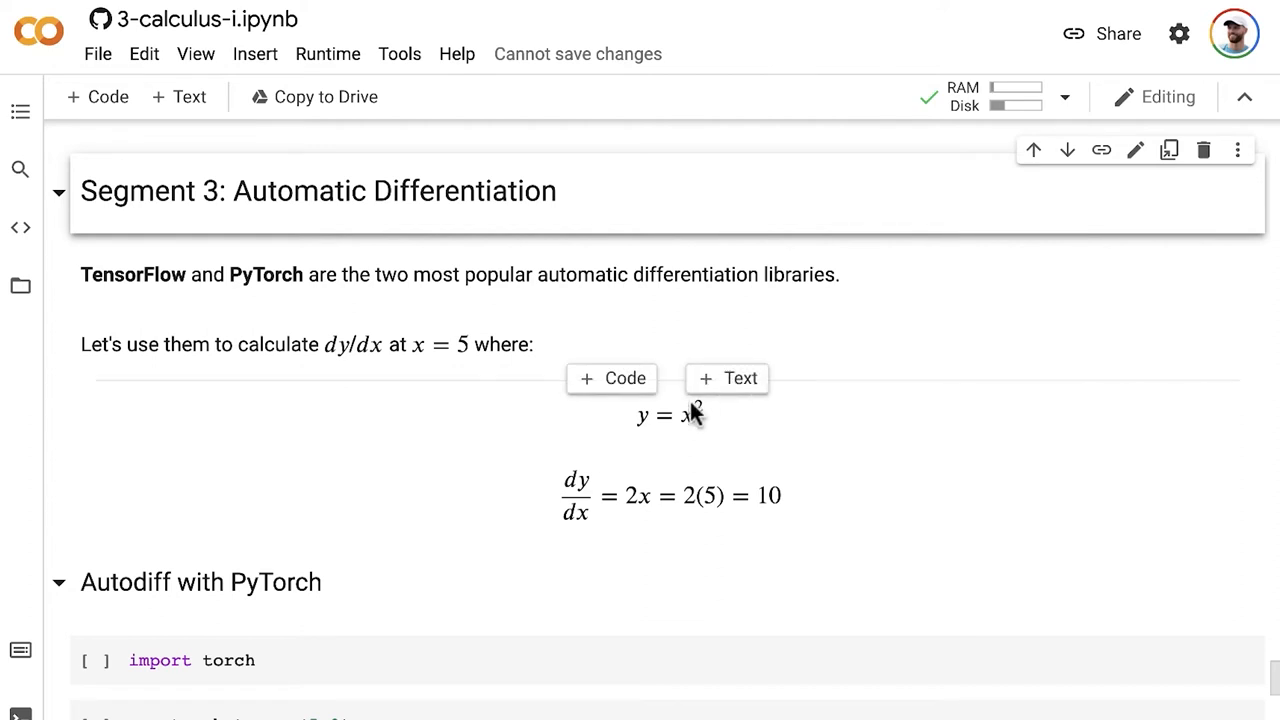
pyautogui.moveTo(448, 547)
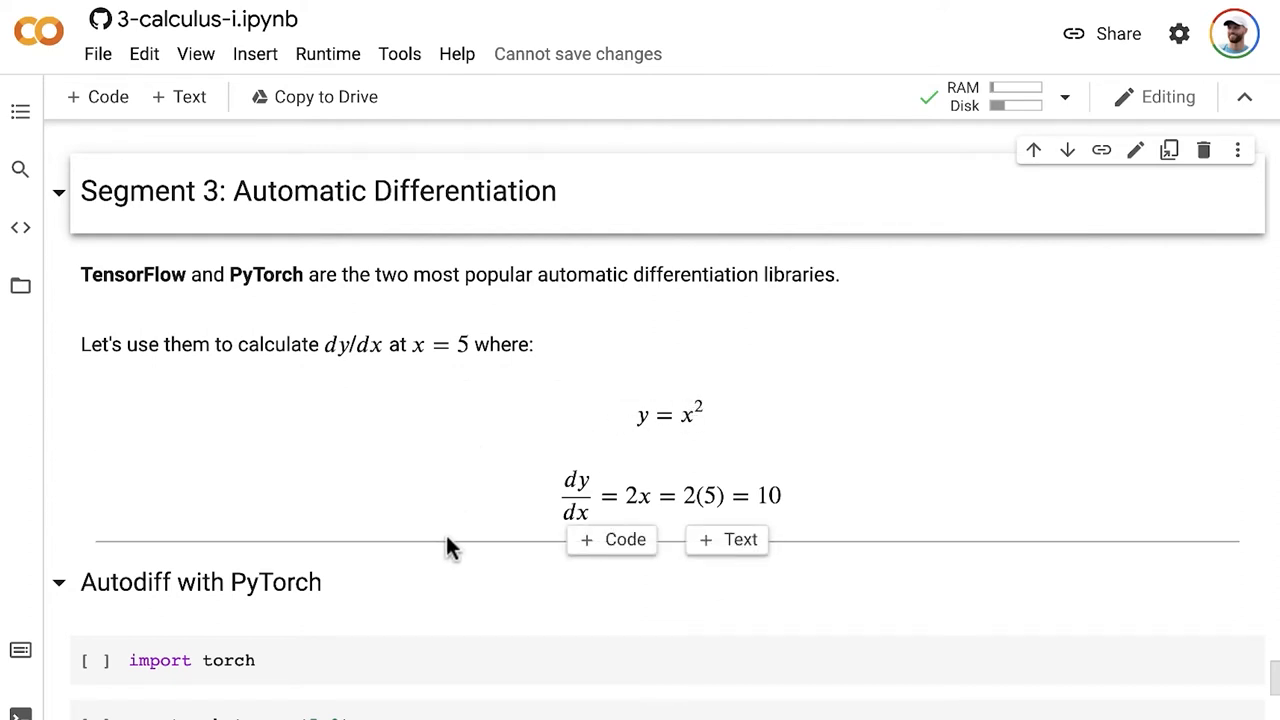
pyautogui.moveTo(678, 437)
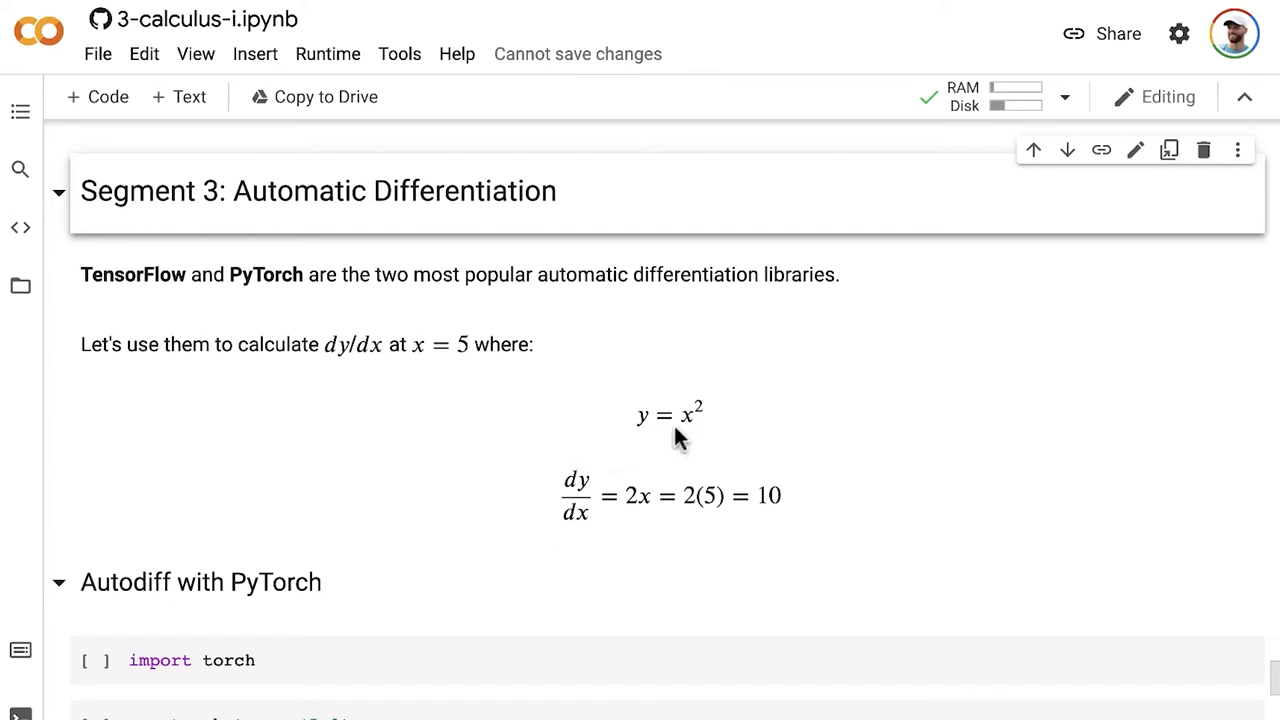
pyautogui.moveTo(445, 373)
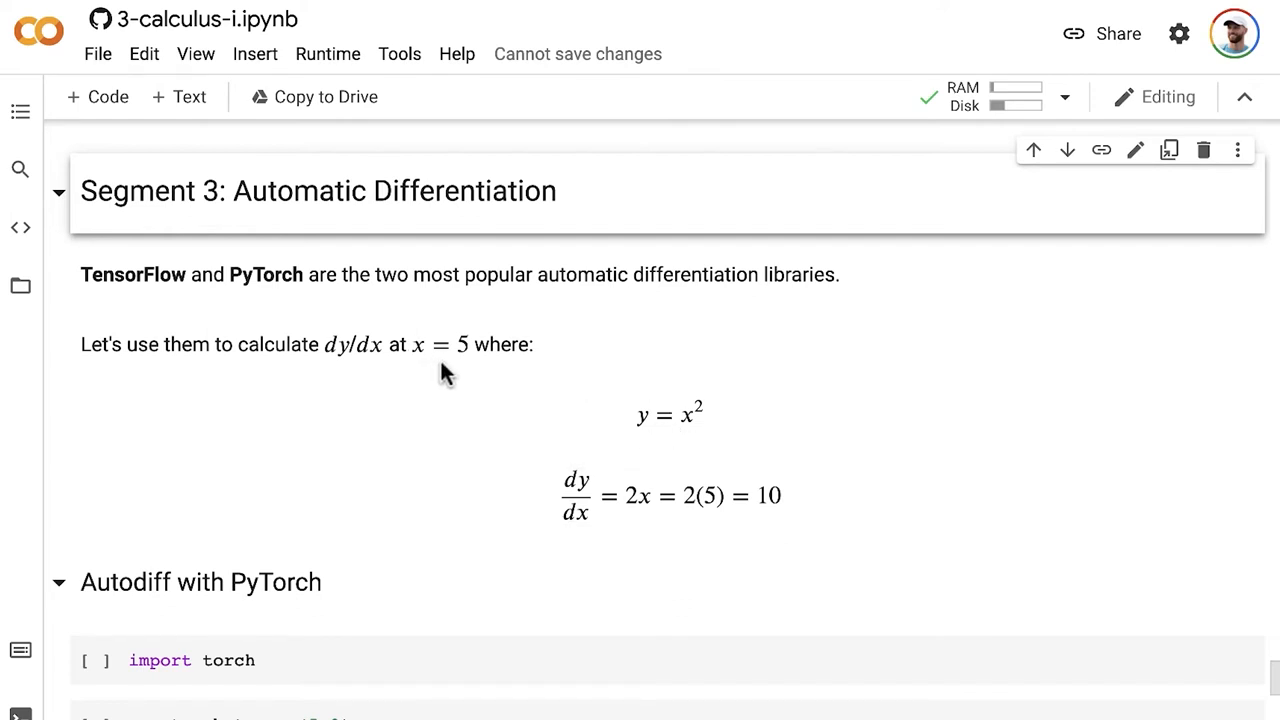
pyautogui.moveTo(458, 378)
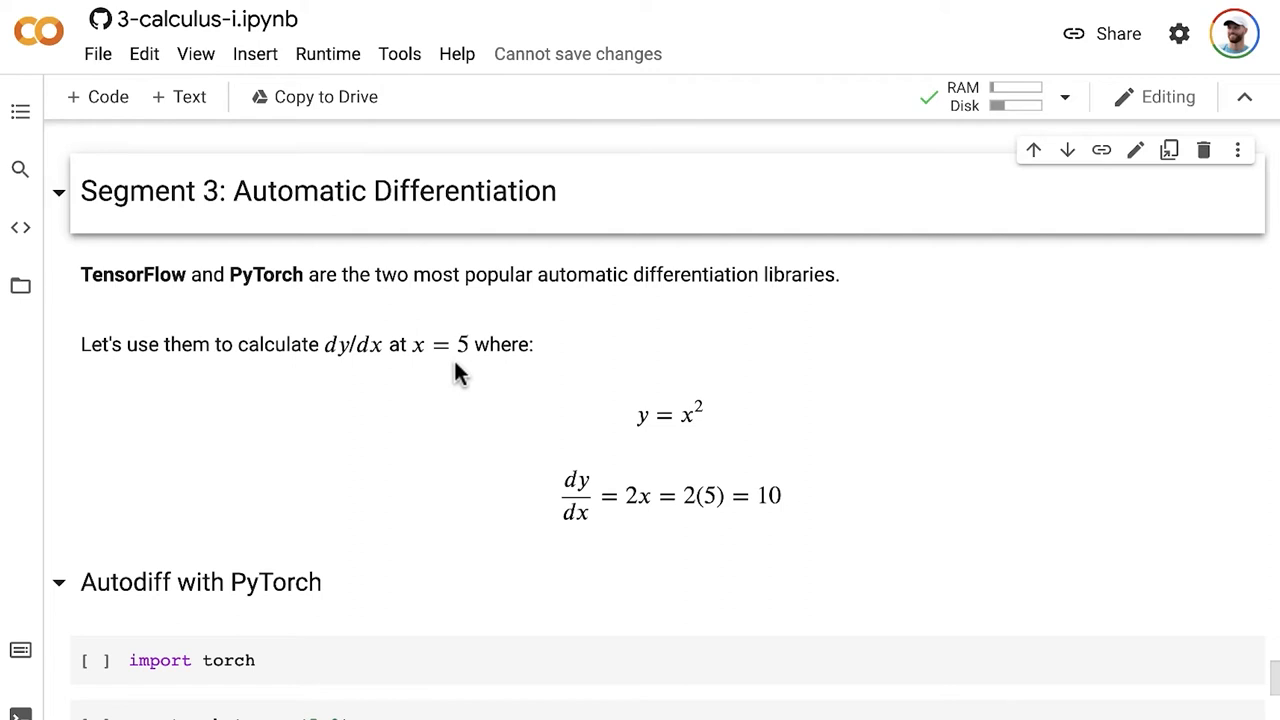
pyautogui.moveTo(472, 368)
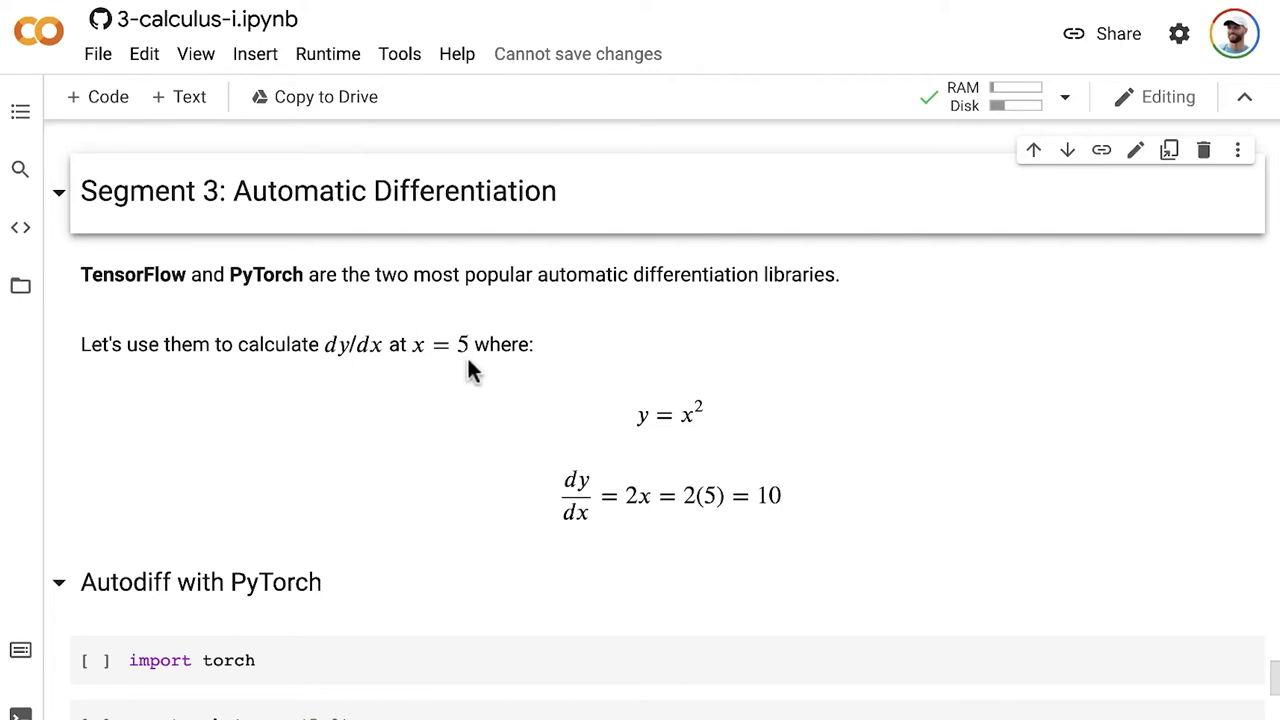
pyautogui.moveTo(375, 375)
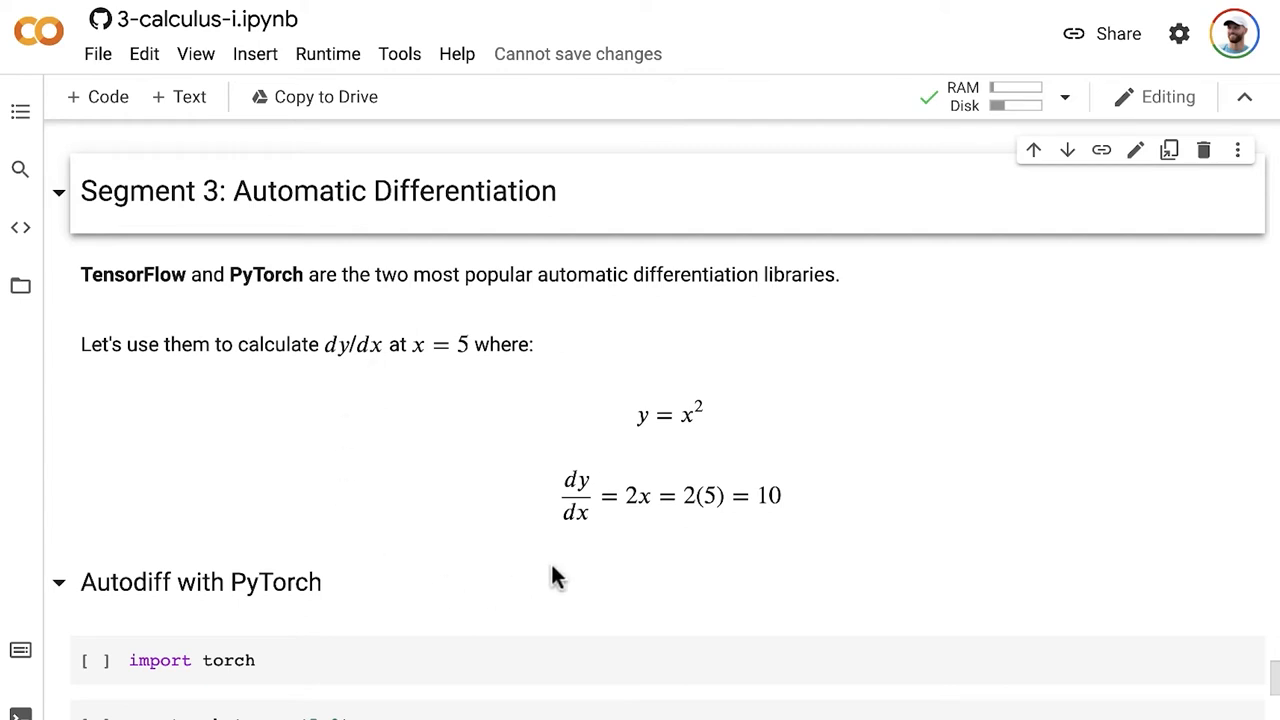
pyautogui.moveTo(545, 535)
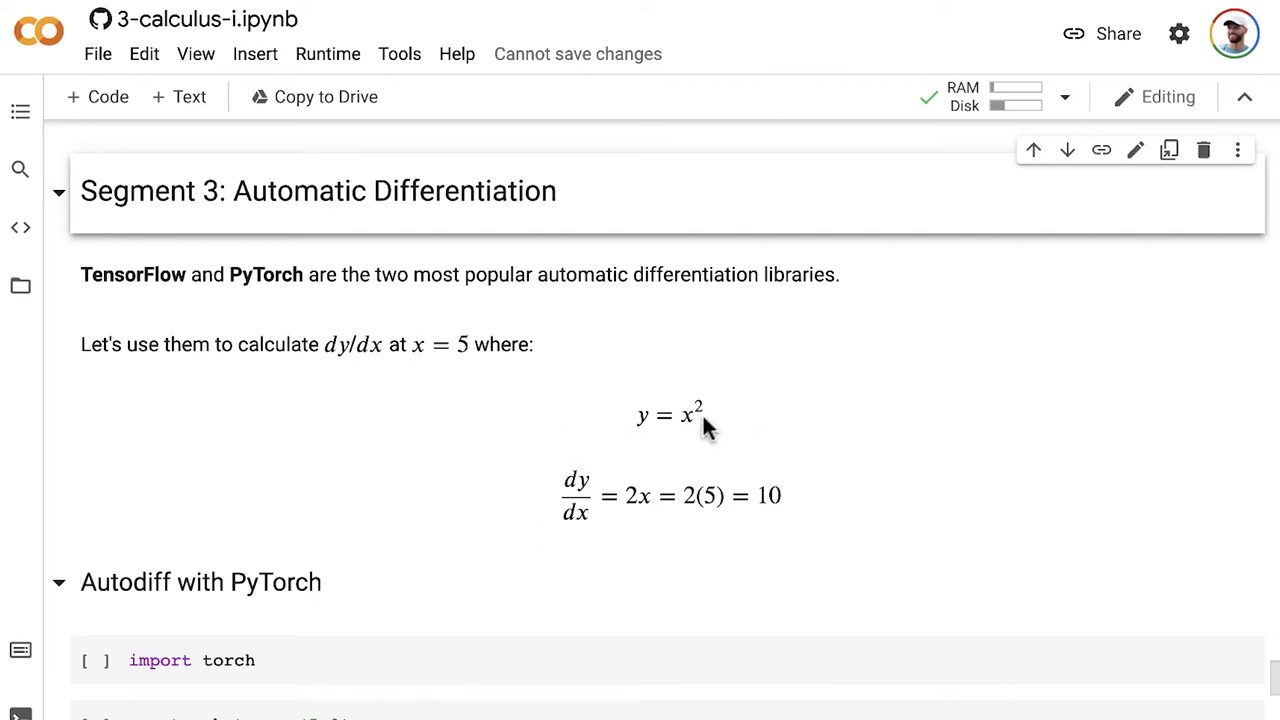
pyautogui.moveTo(658, 498)
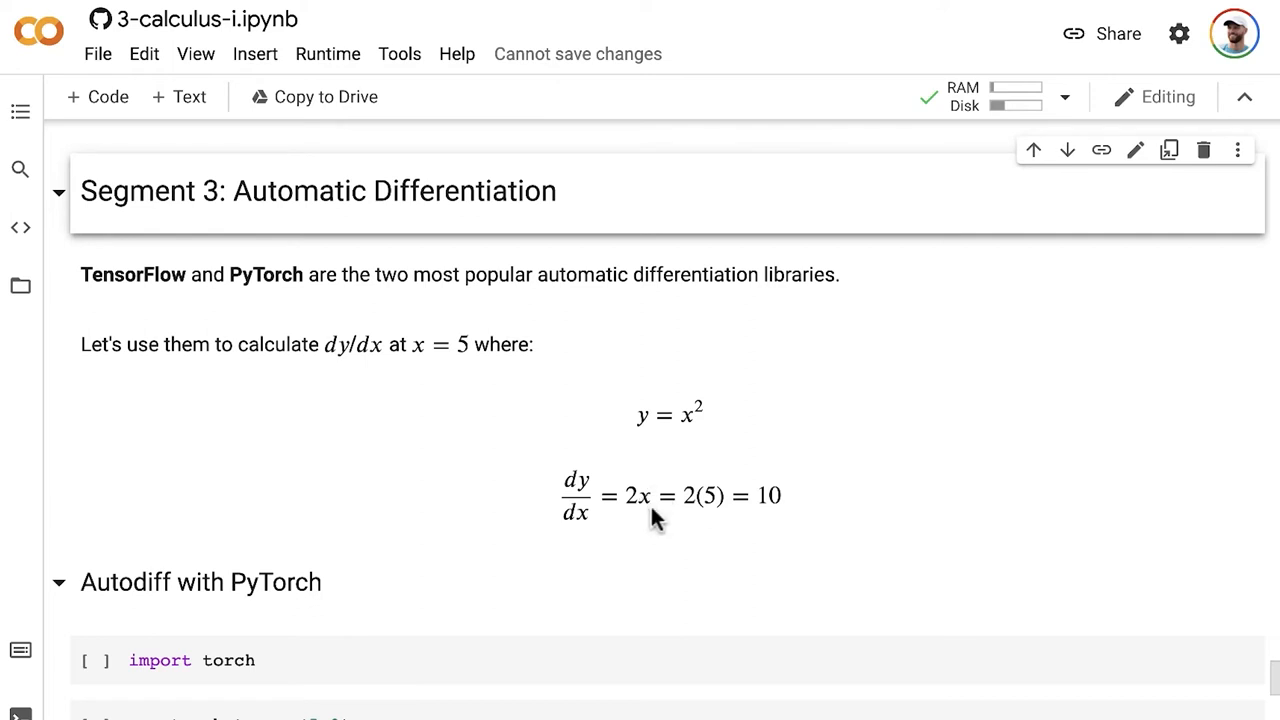
pyautogui.moveTo(461, 344)
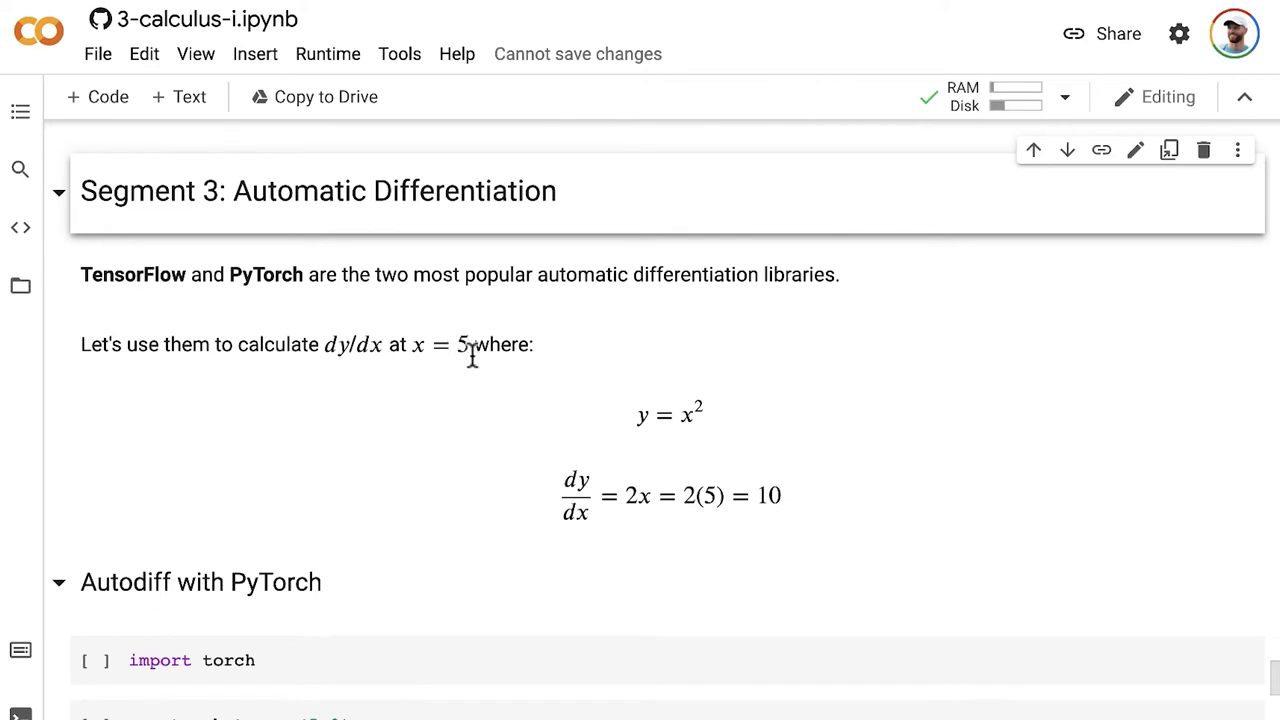
pyautogui.moveTo(653, 515)
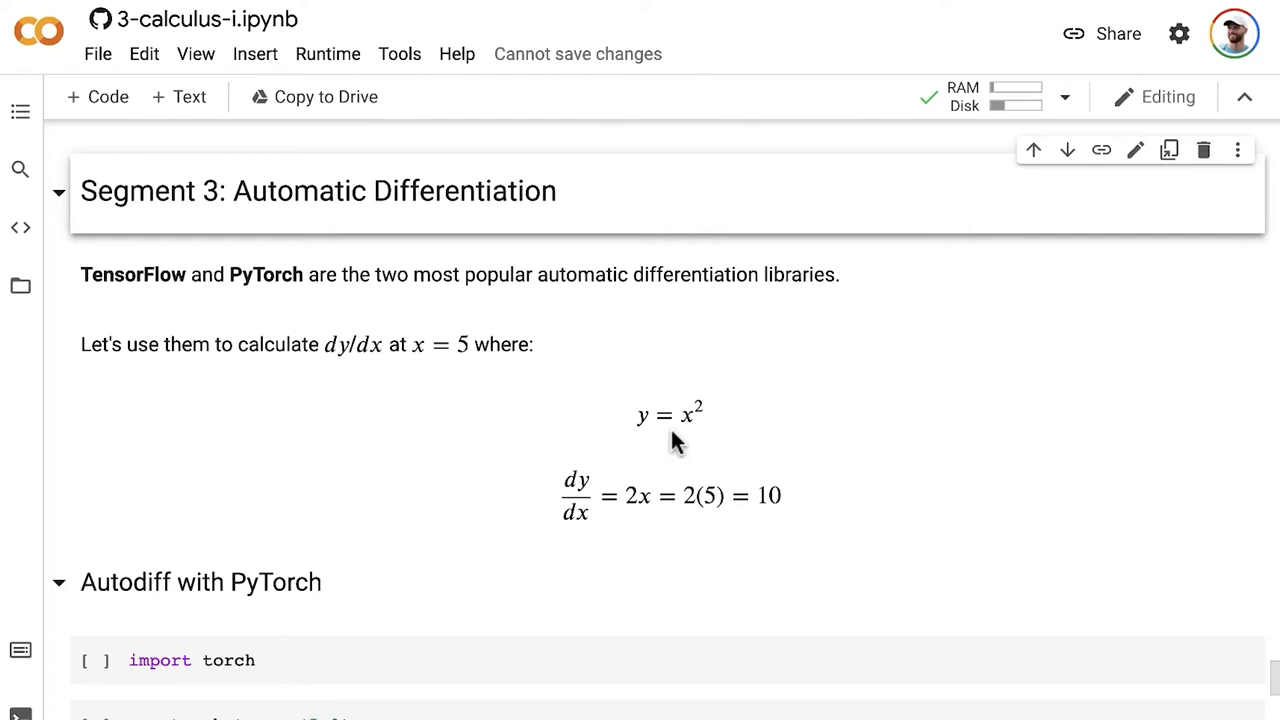
pyautogui.moveTo(688, 438)
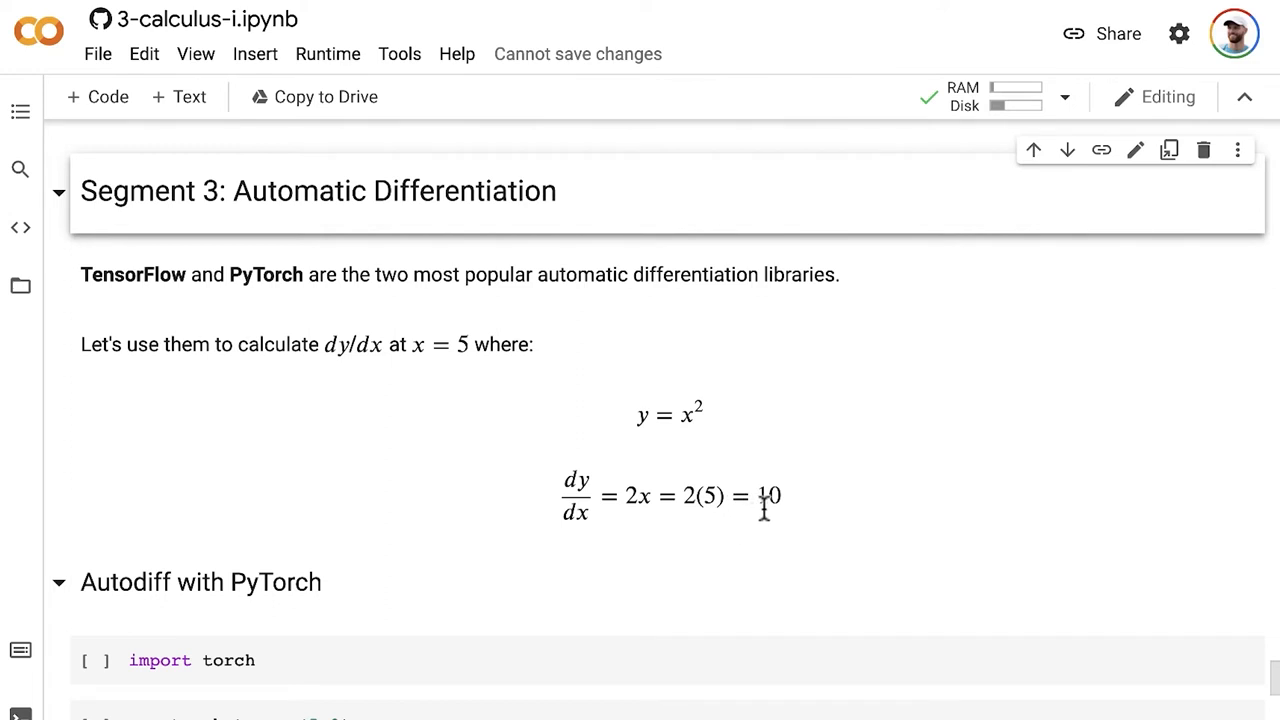
pyautogui.moveTo(768, 515)
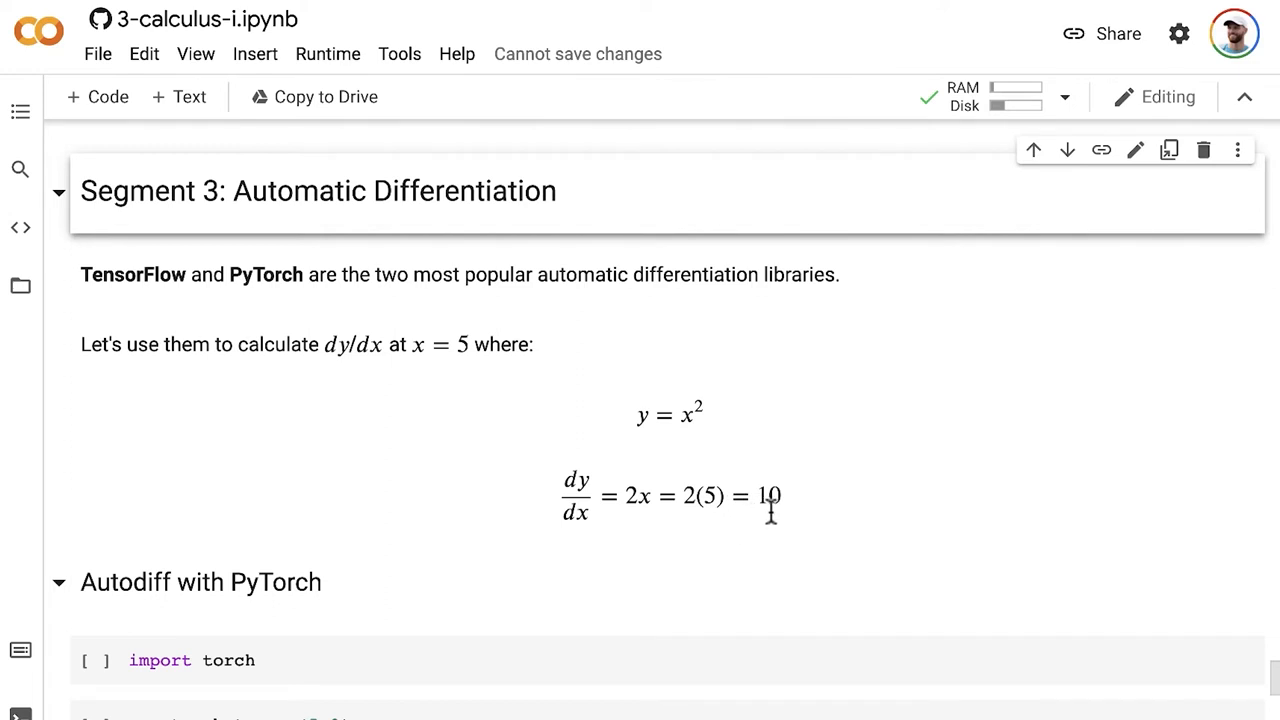
pyautogui.moveTo(535, 531)
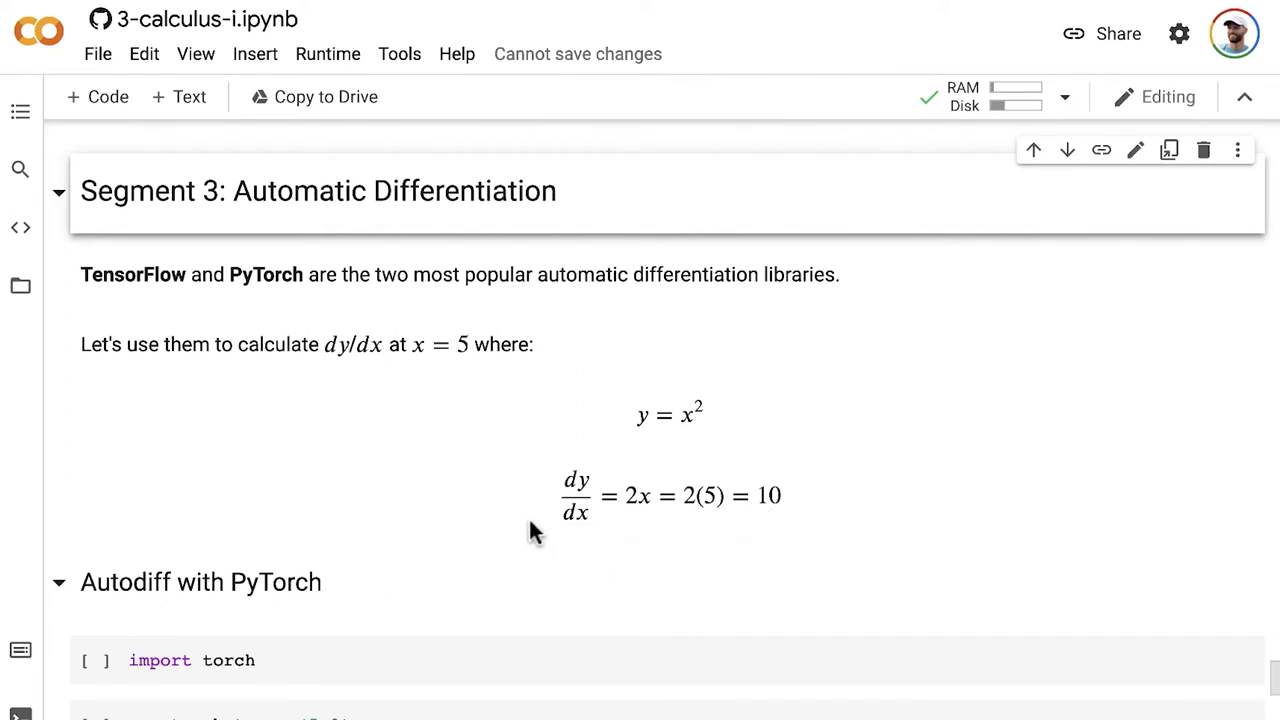
pyautogui.moveTo(65, 485)
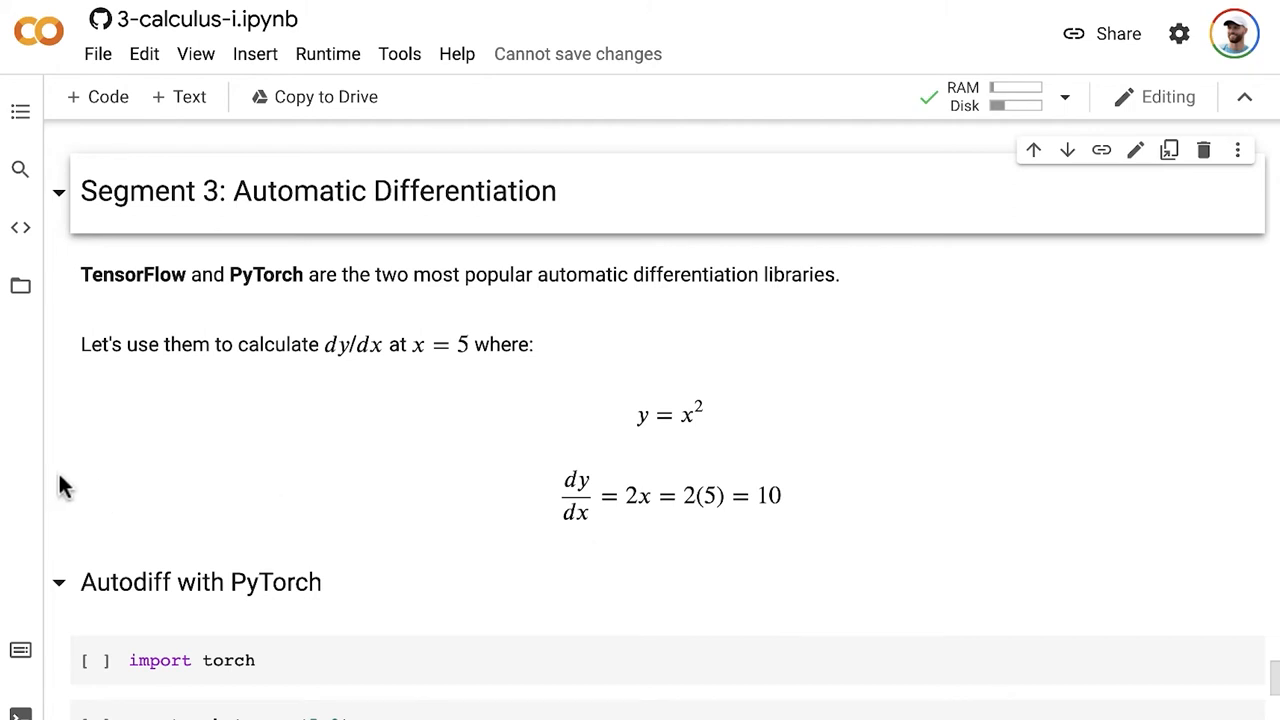
# Step: Run the import torch and x = torch.tensor(5.0) cells so x displays tensor(5.)
pyautogui.scroll(-3)
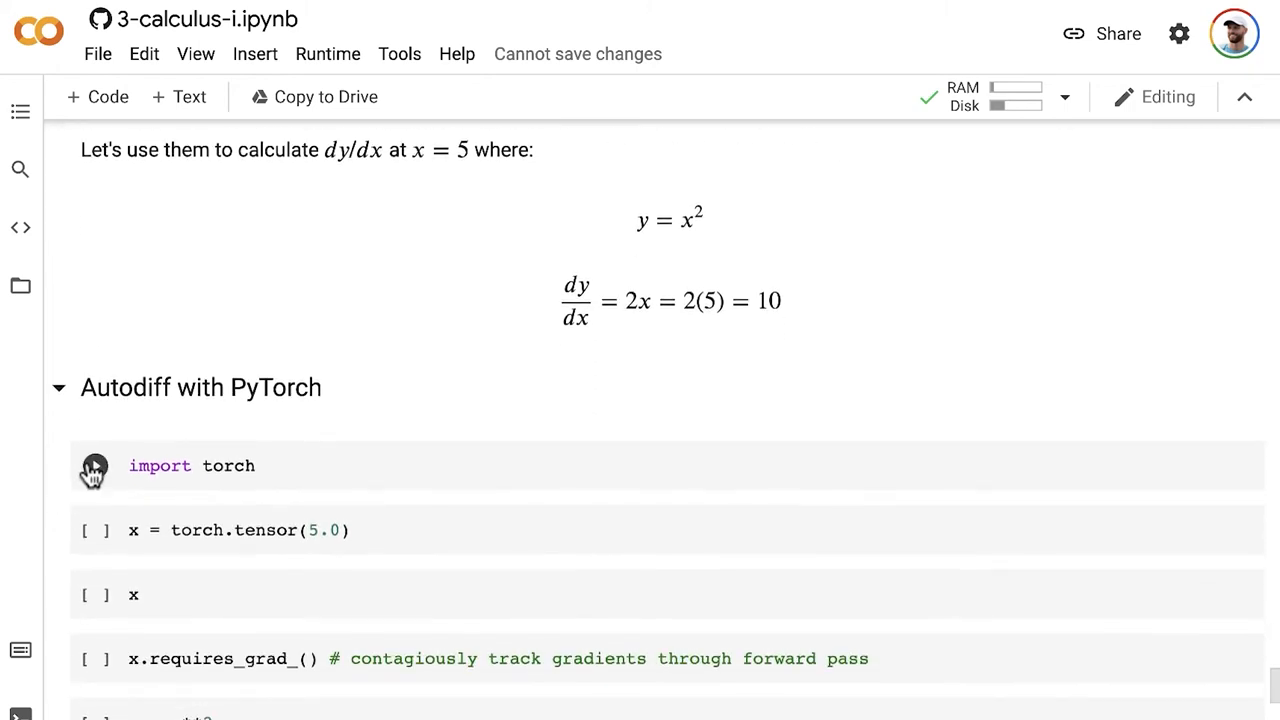
pyautogui.scroll(-3)
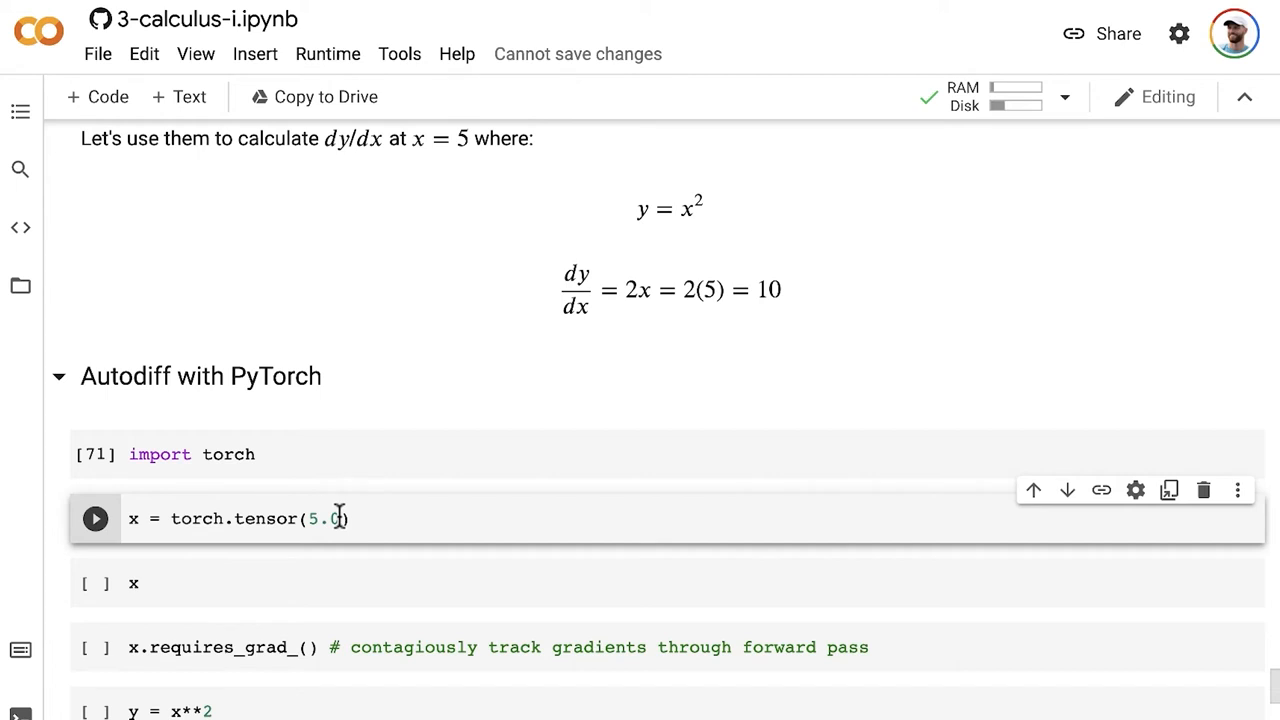
pyautogui.moveTo(362, 519)
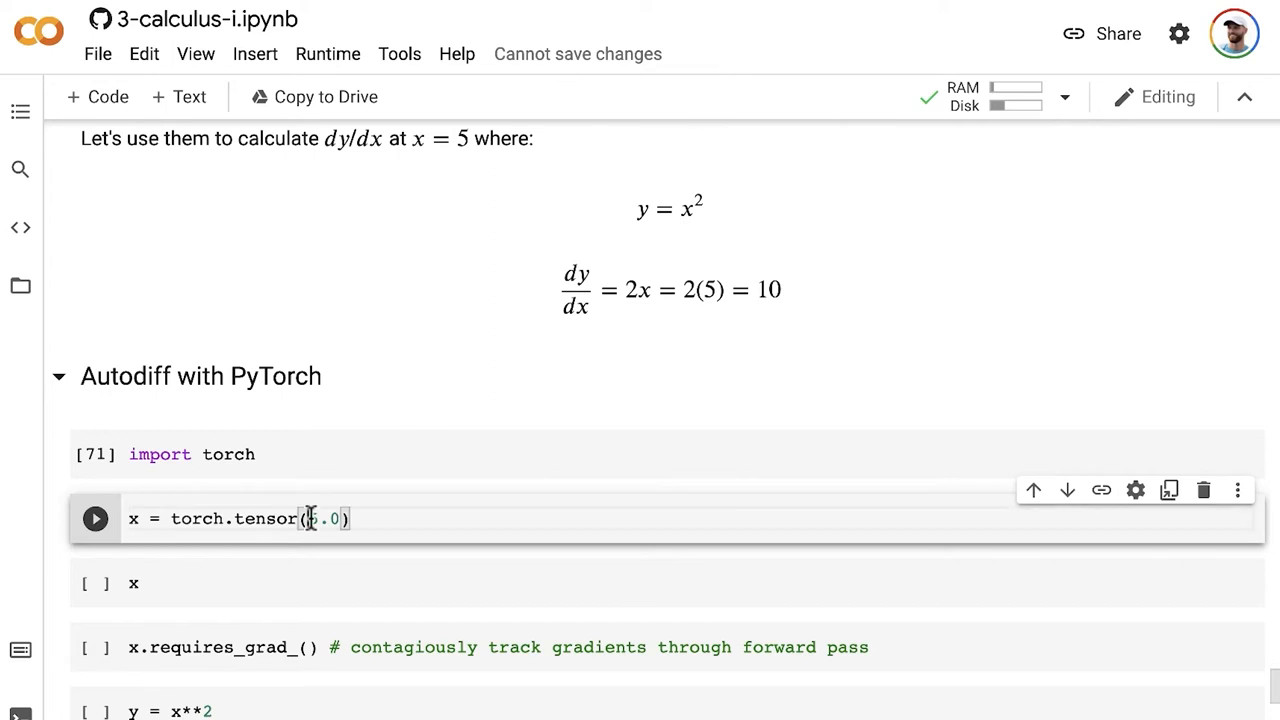
pyautogui.doubleClick(324, 518)
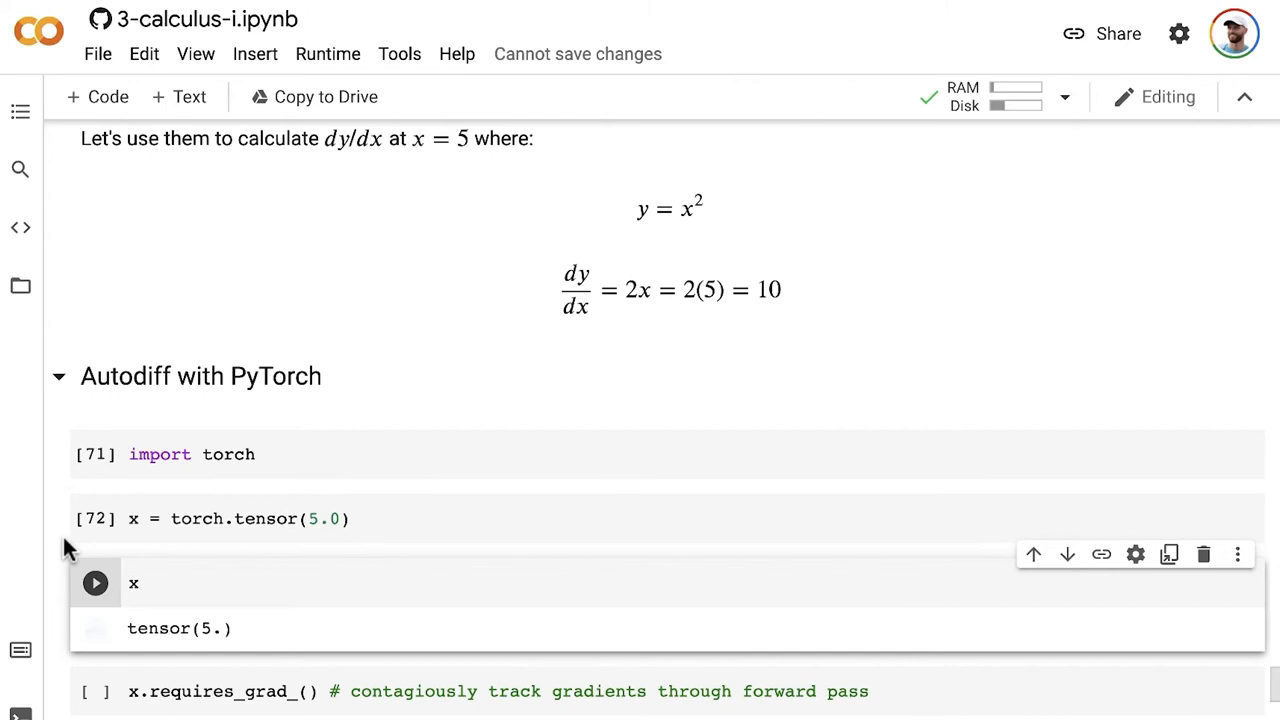
# Step: Run x.requires_grad_() so the output reads tensor(5., requires_grad=True)
pyautogui.scroll(-3)
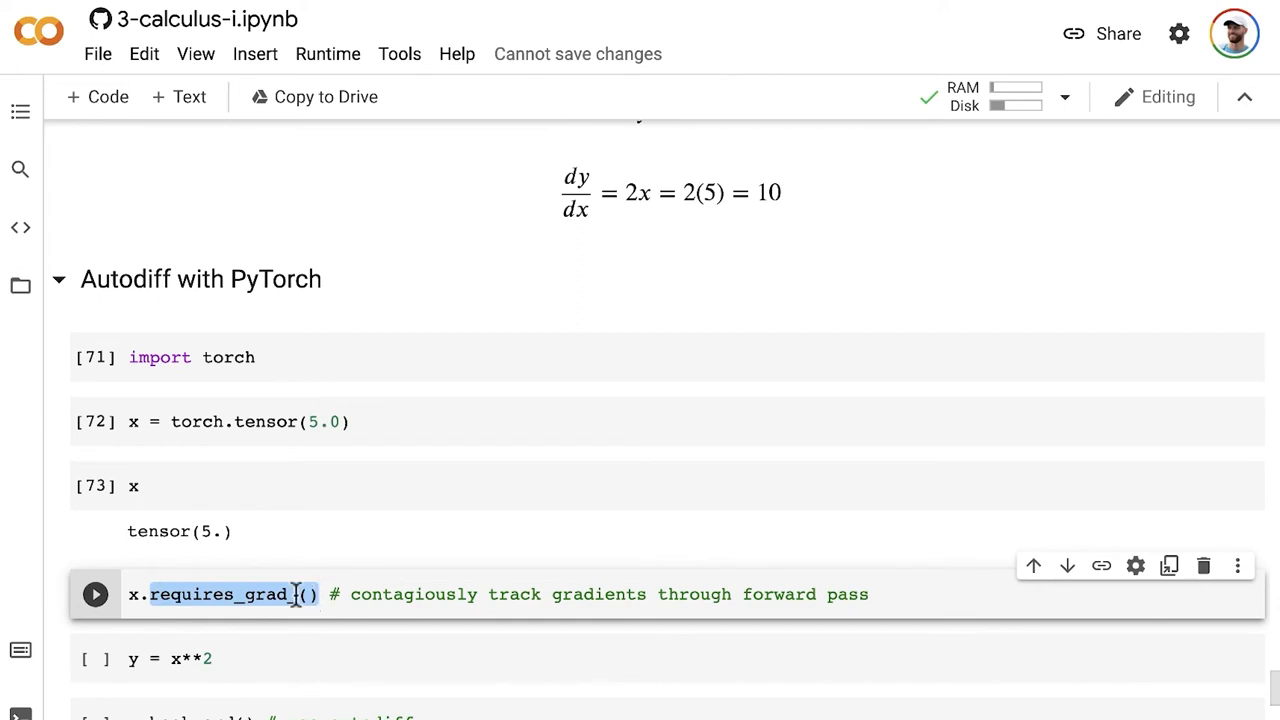
pyautogui.click(95, 594)
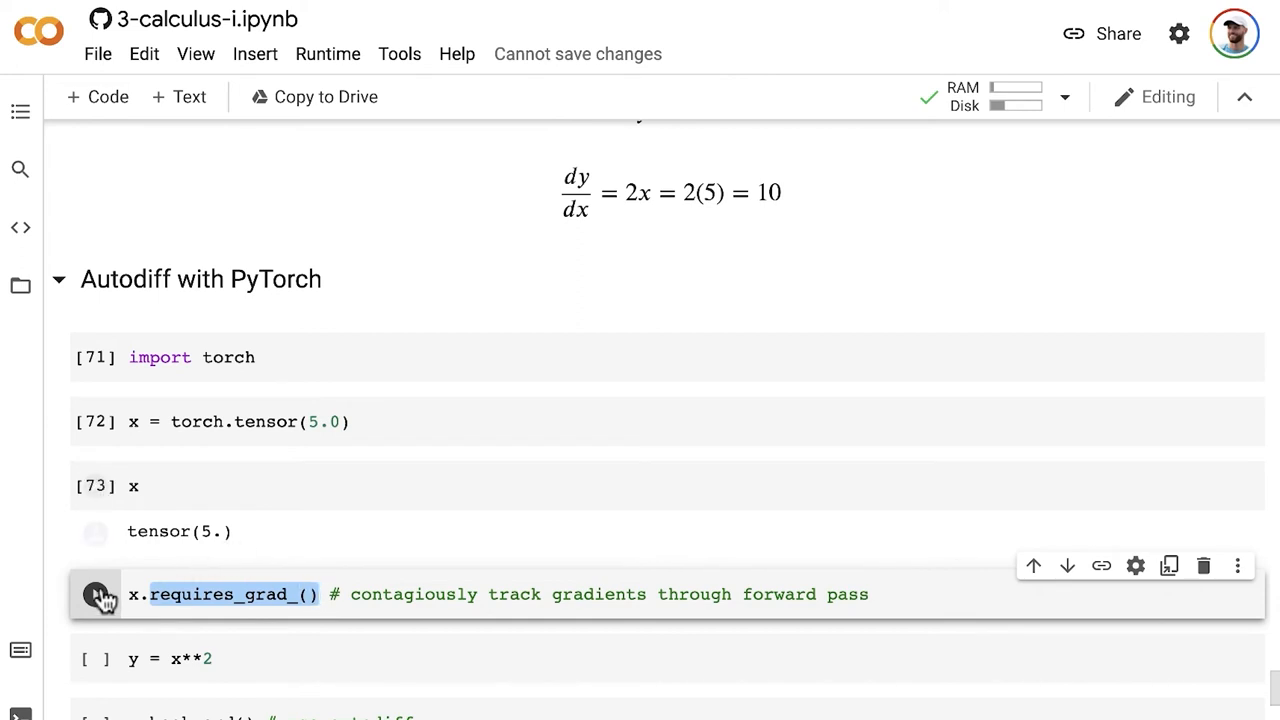
pyautogui.click(95, 594)
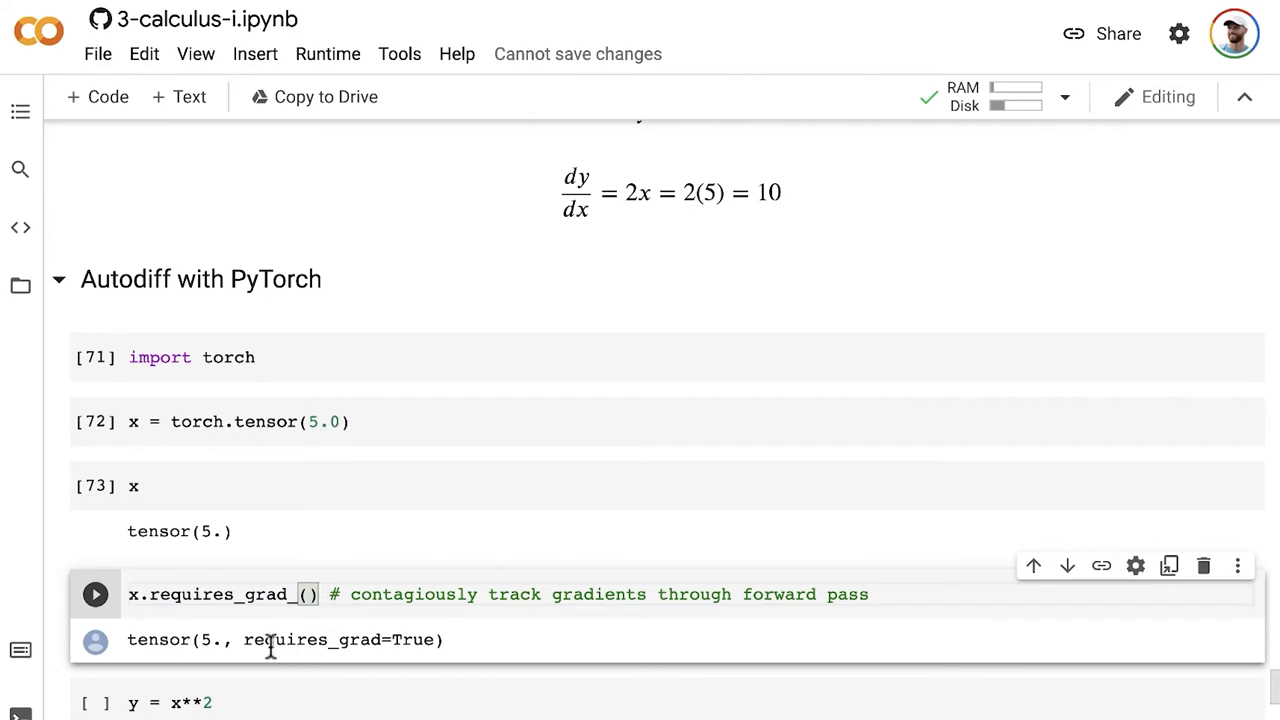
pyautogui.moveTo(370, 641)
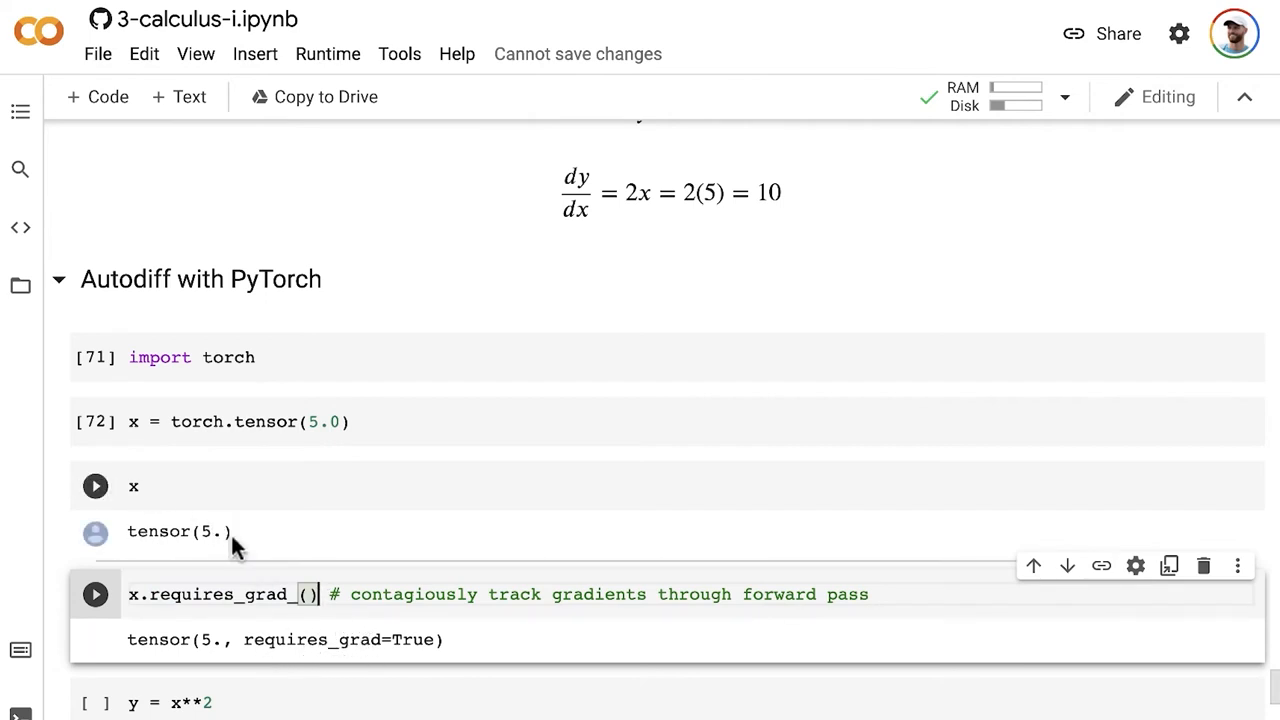
pyautogui.moveTo(235, 533)
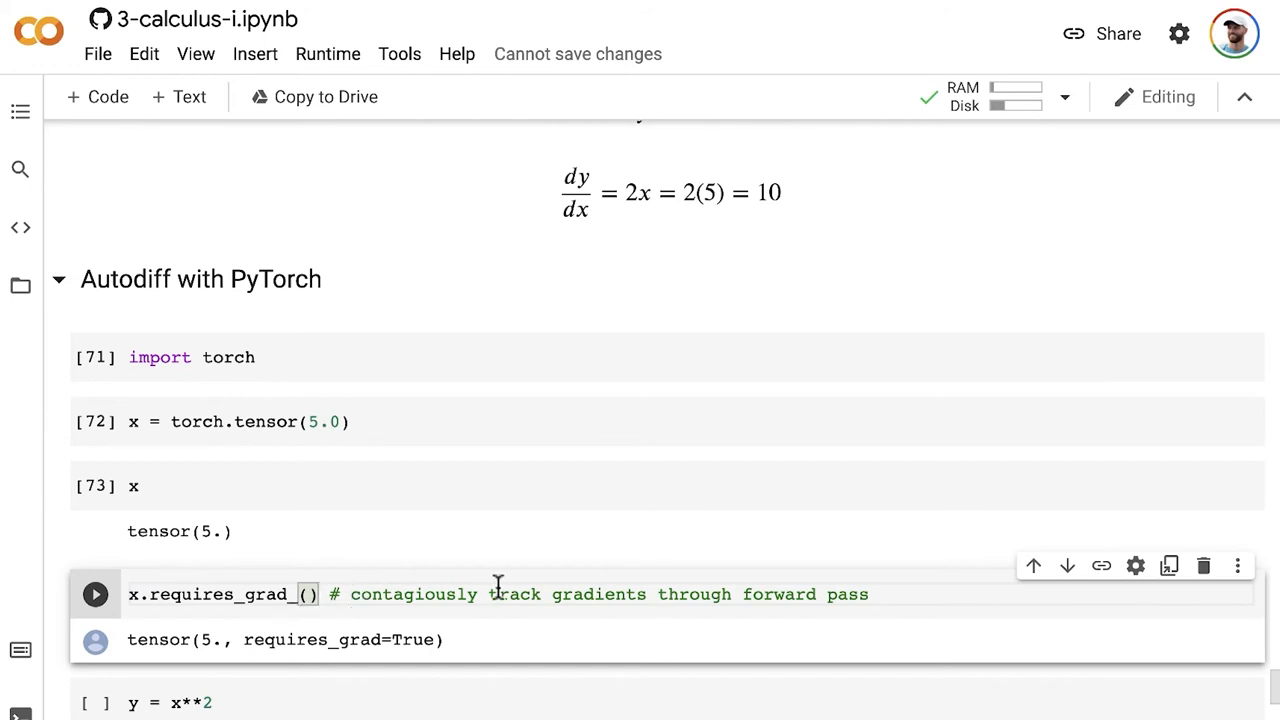
pyautogui.moveTo(489, 594); pyautogui.dragTo(870, 594)
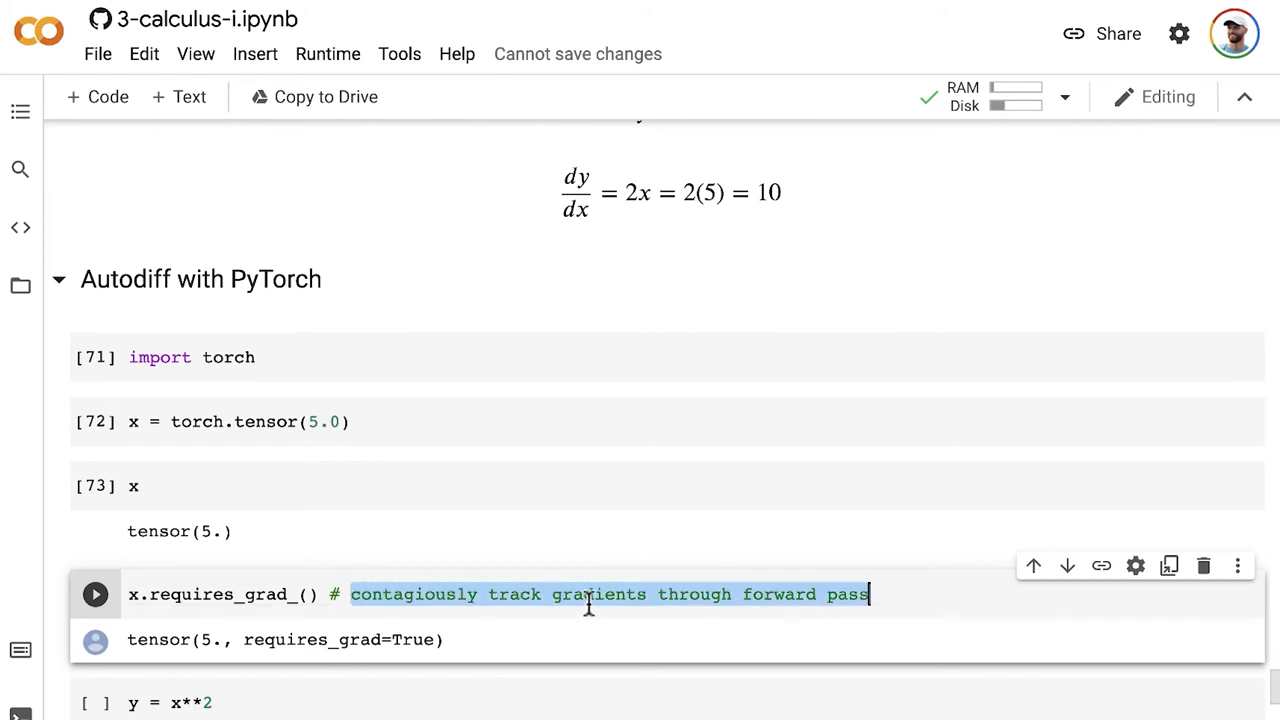
pyautogui.click(480, 594)
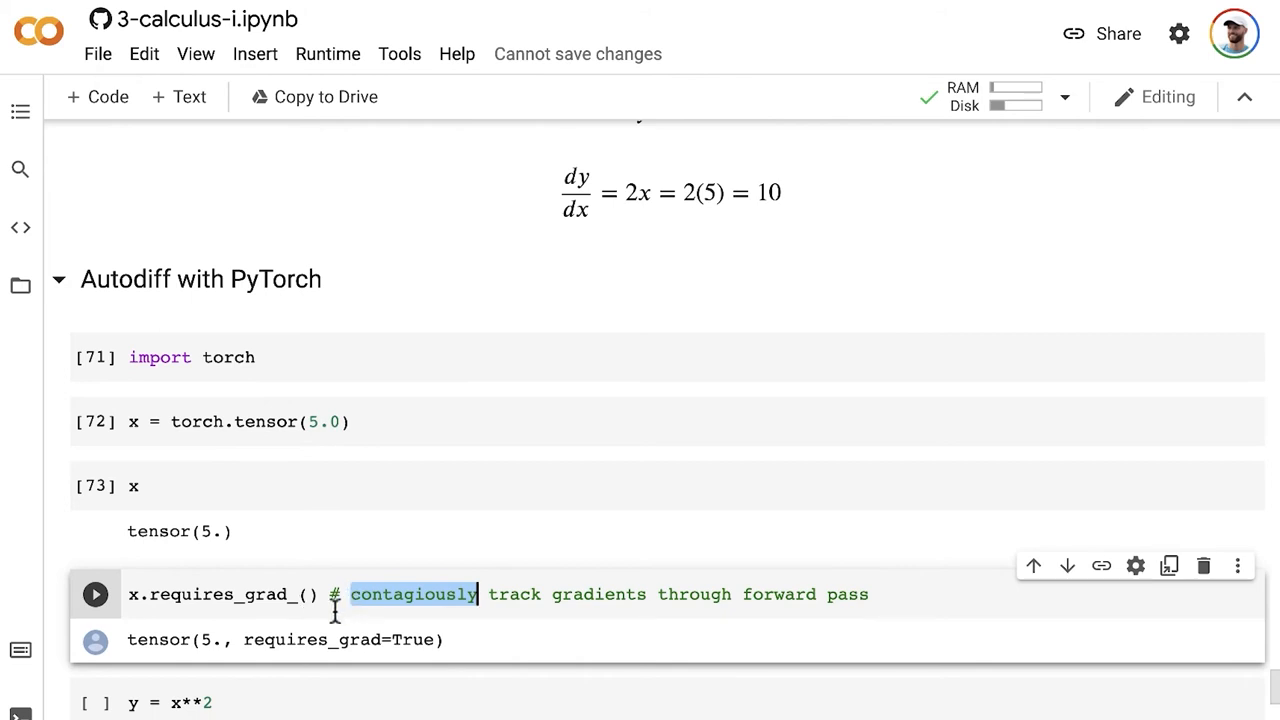
pyautogui.moveTo(137, 615)
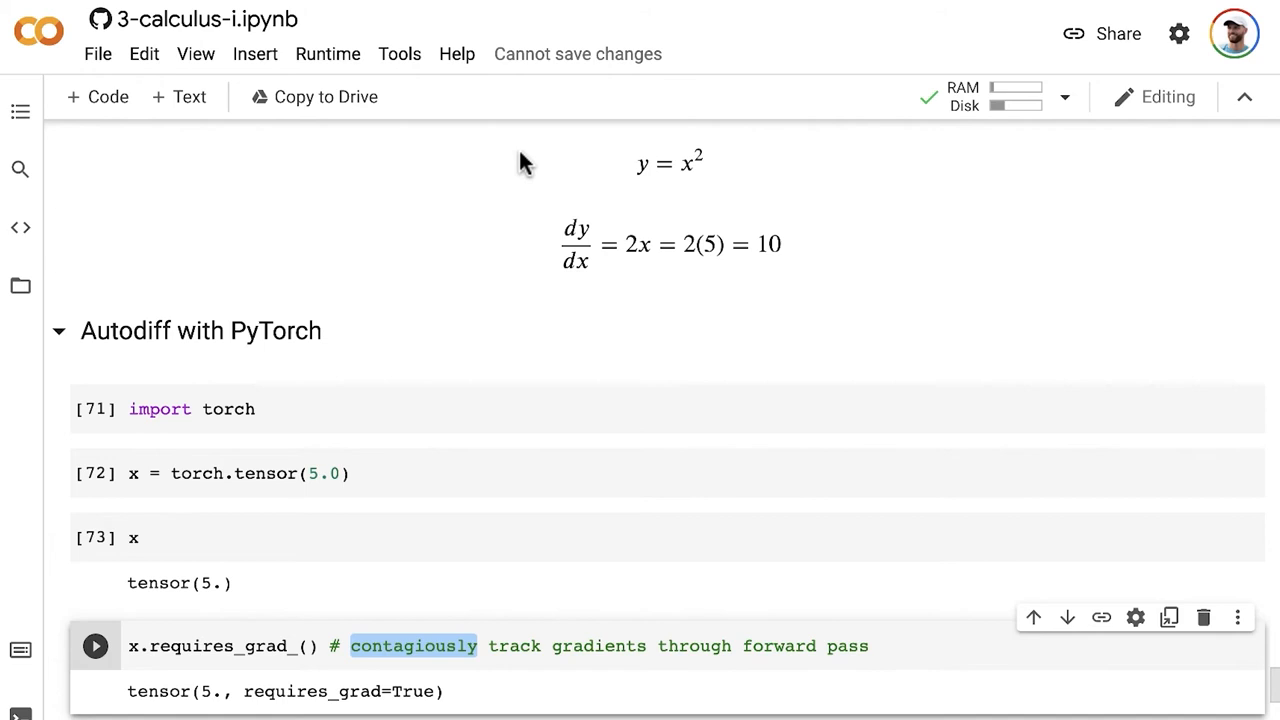
pyautogui.scroll(-3)
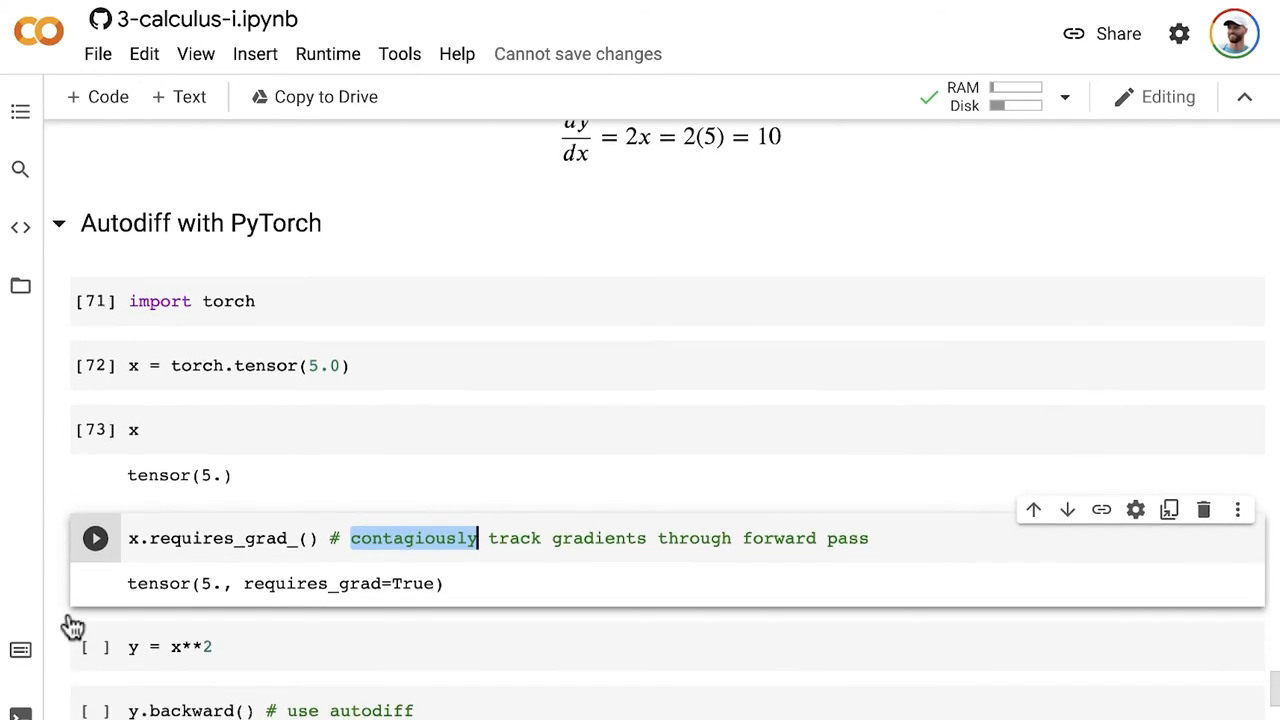
pyautogui.click(170, 646)
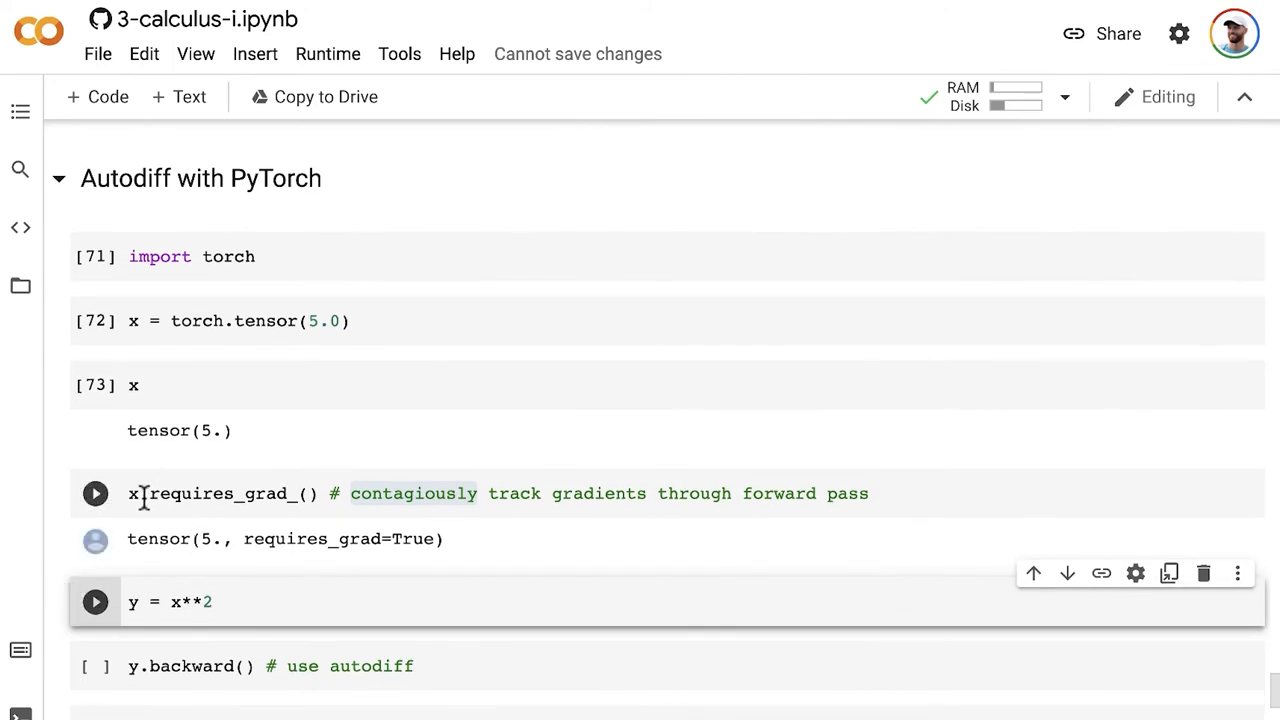
# Step: Run the y = x**2 cell as [75], leaving the y.backward() cell active
pyautogui.click(95, 493)
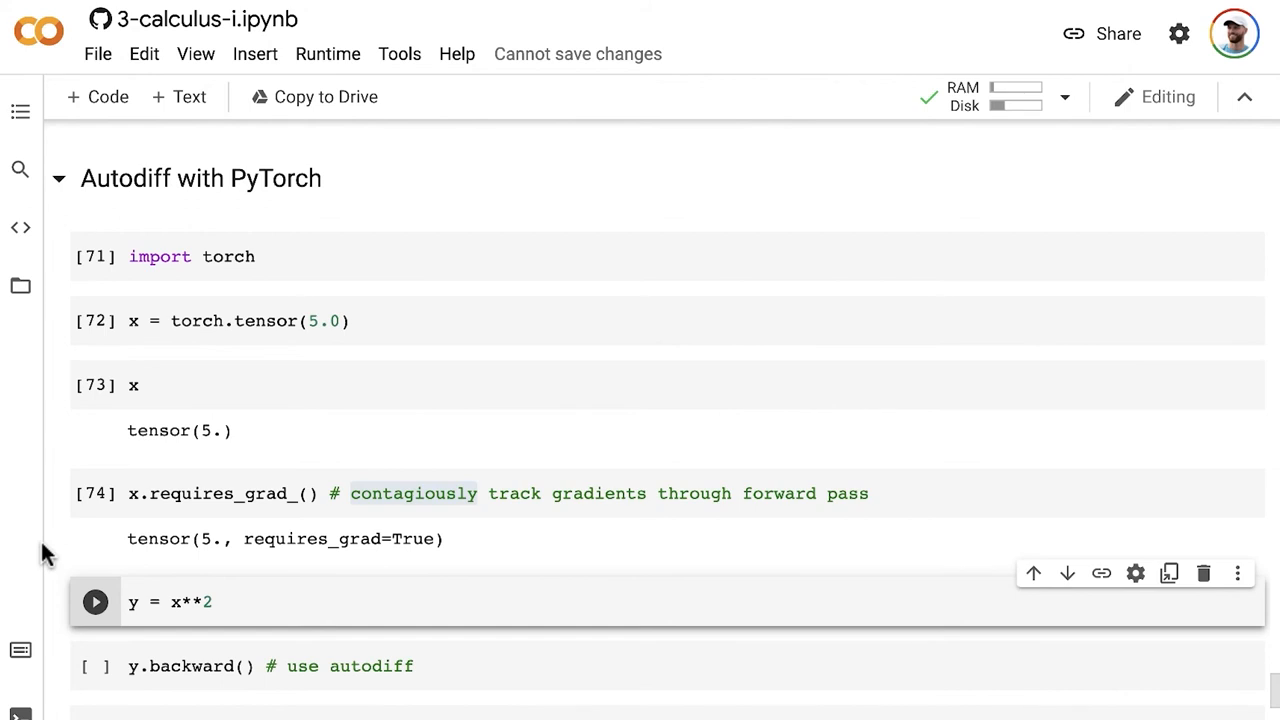
pyautogui.moveTo(58, 547)
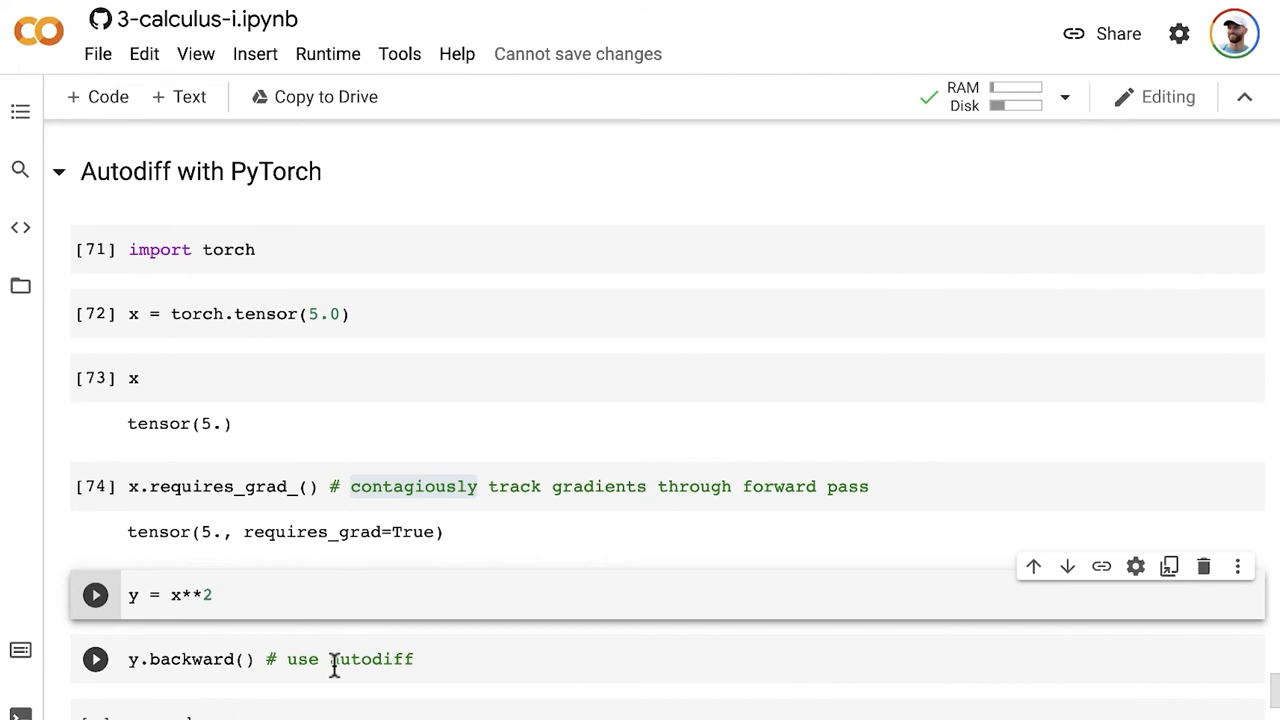
pyautogui.click(95, 594)
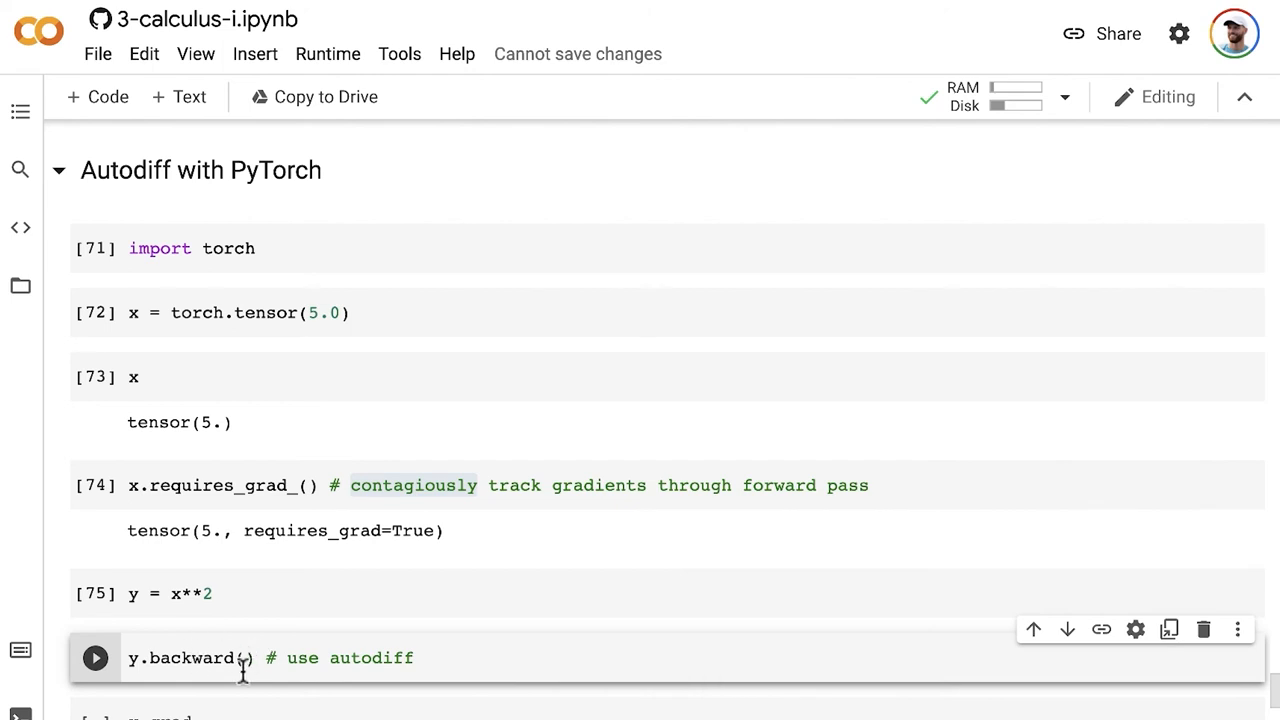
pyautogui.moveTo(208, 660)
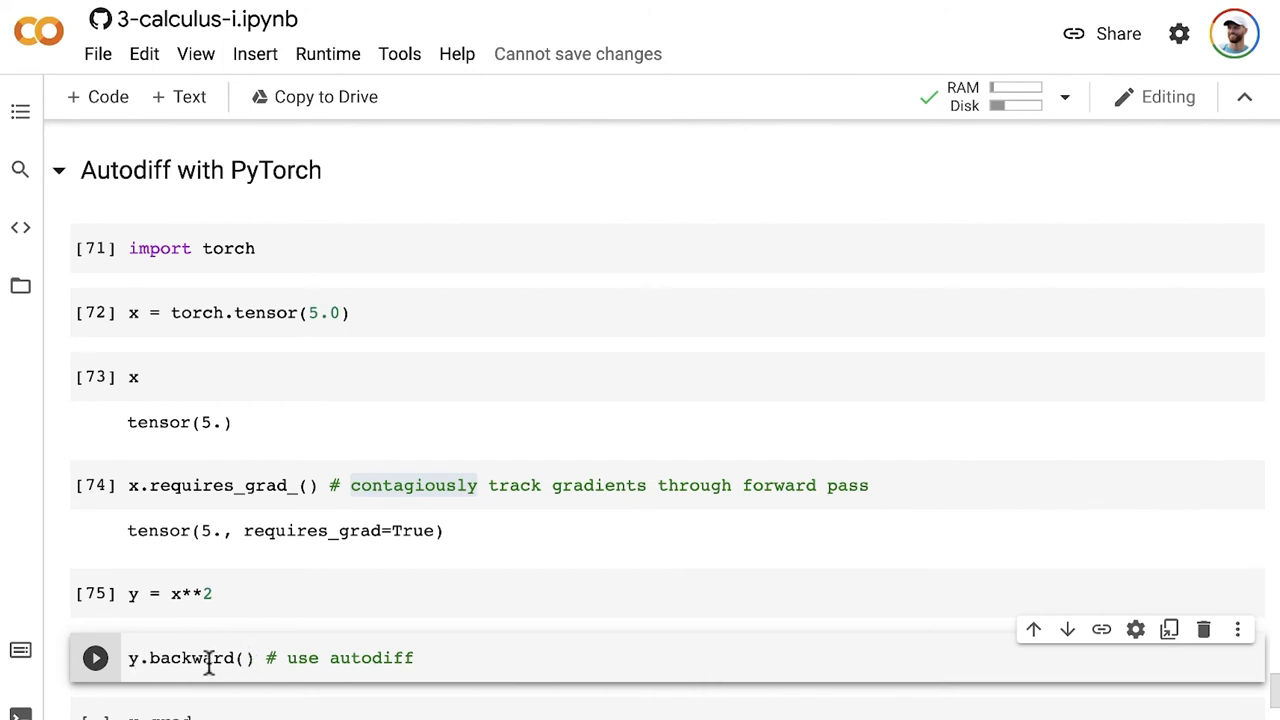
pyautogui.moveTo(420, 663)
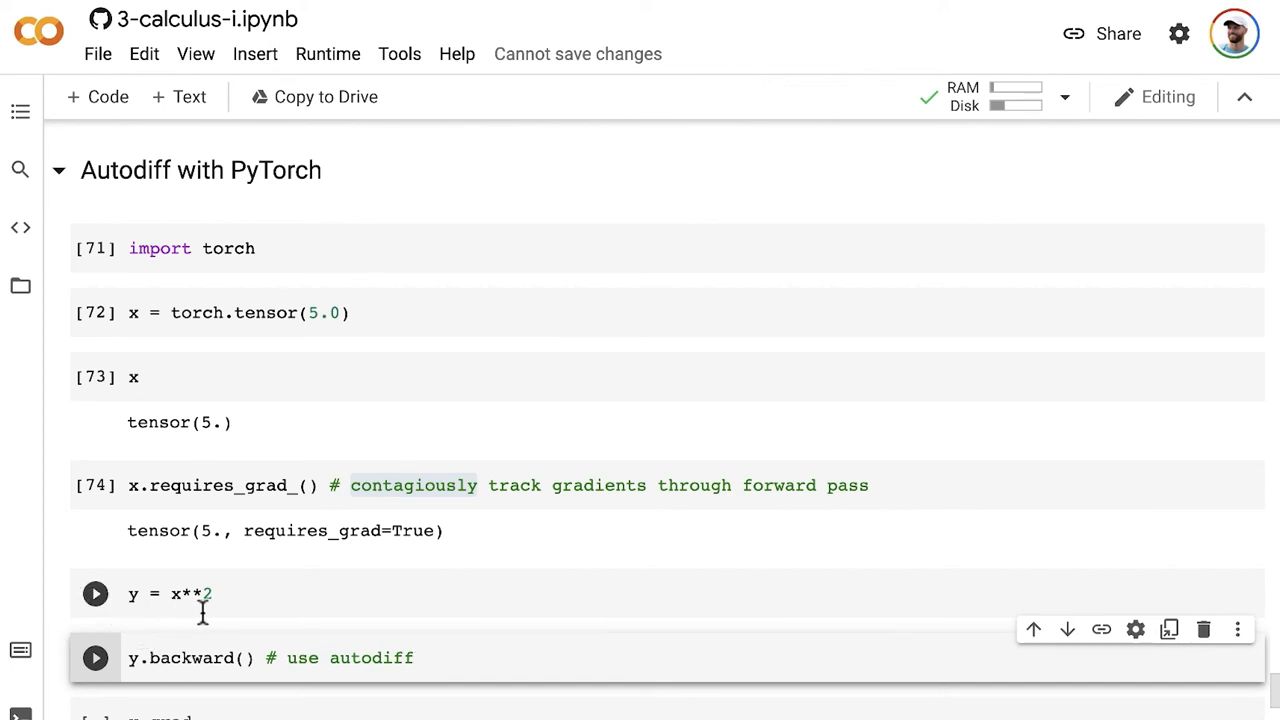
pyautogui.moveTo(150, 610)
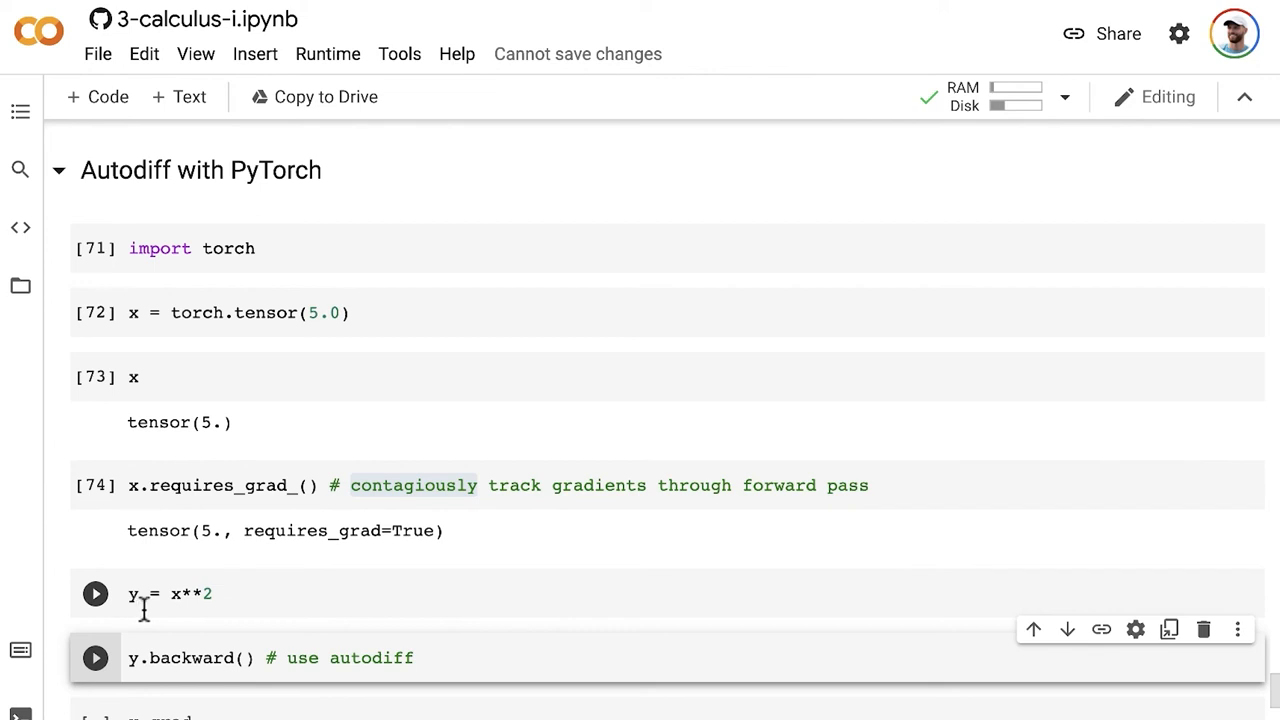
pyautogui.moveTo(195, 610)
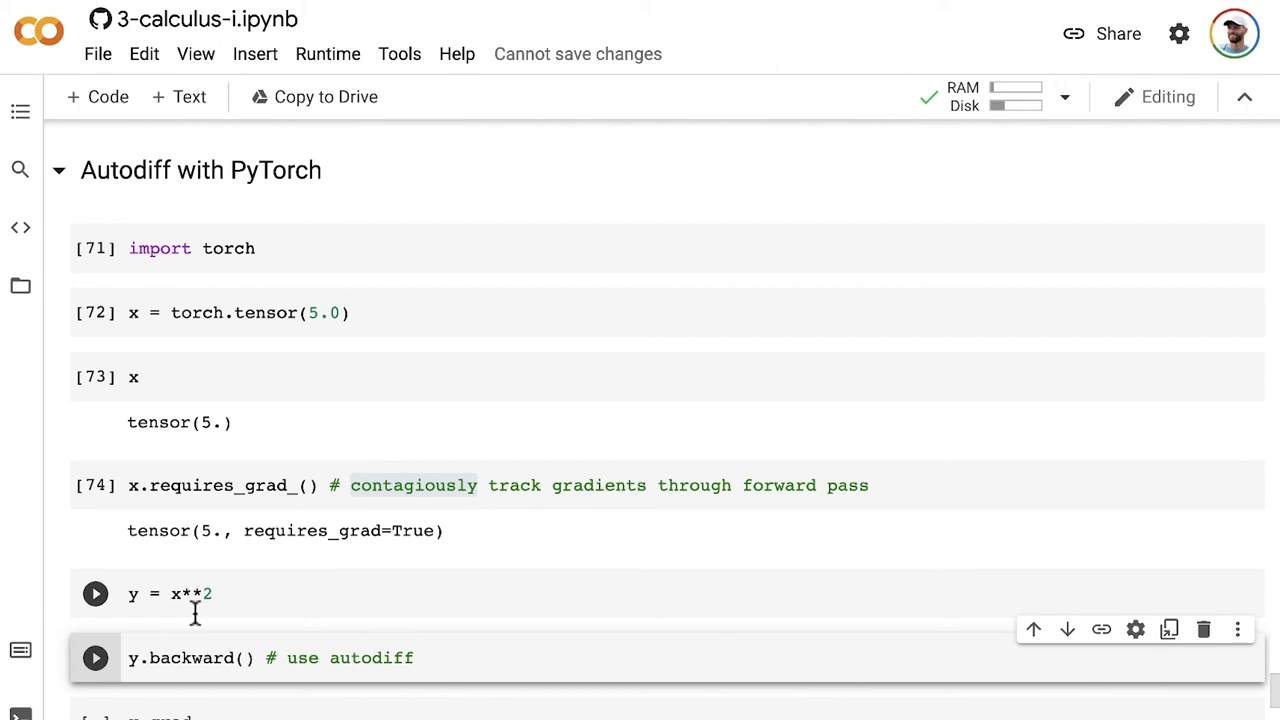
pyautogui.moveTo(137, 615)
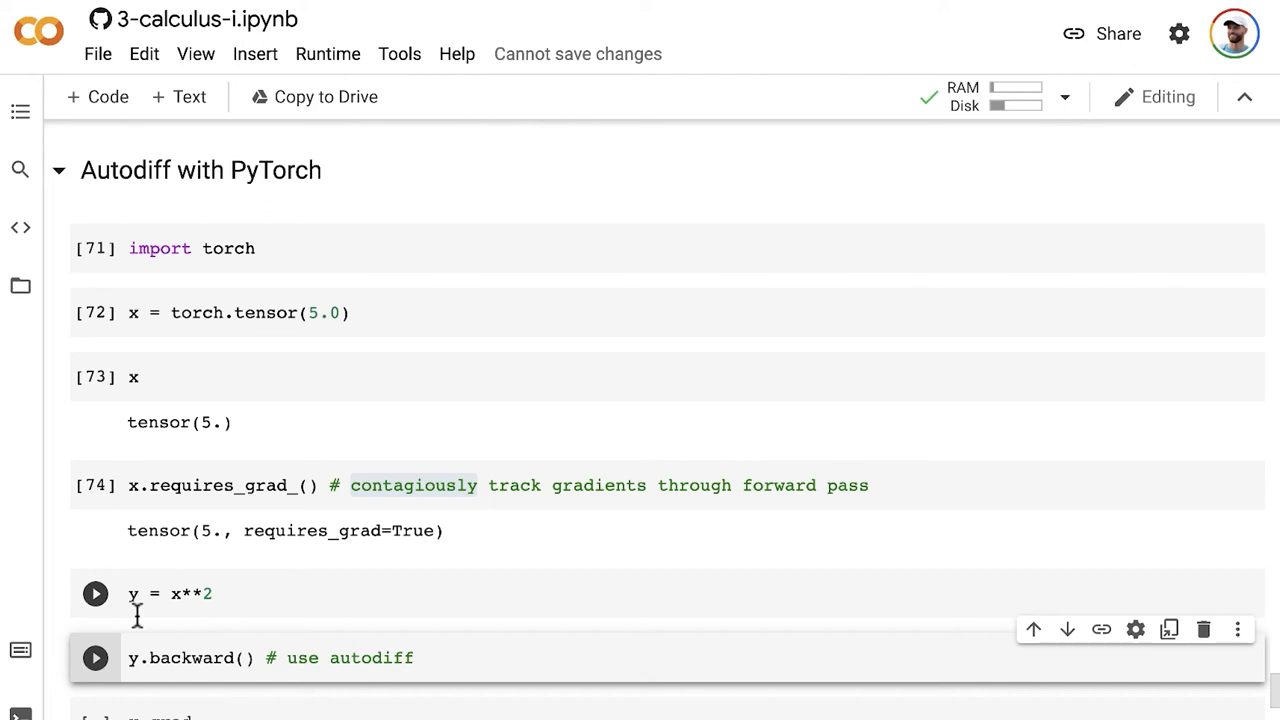
pyautogui.moveTo(95, 620)
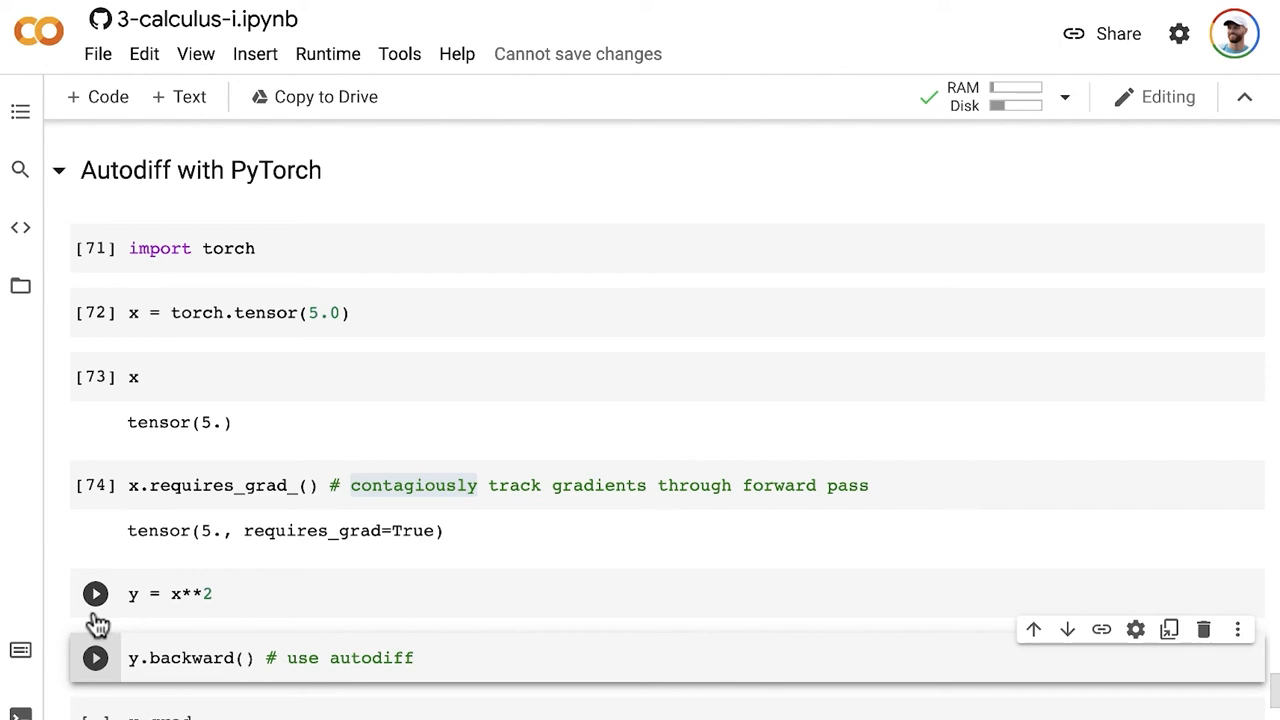
# Step: Run y.backward() and evaluate x.grad, which outputs tensor(10.)
pyautogui.click(95, 593)
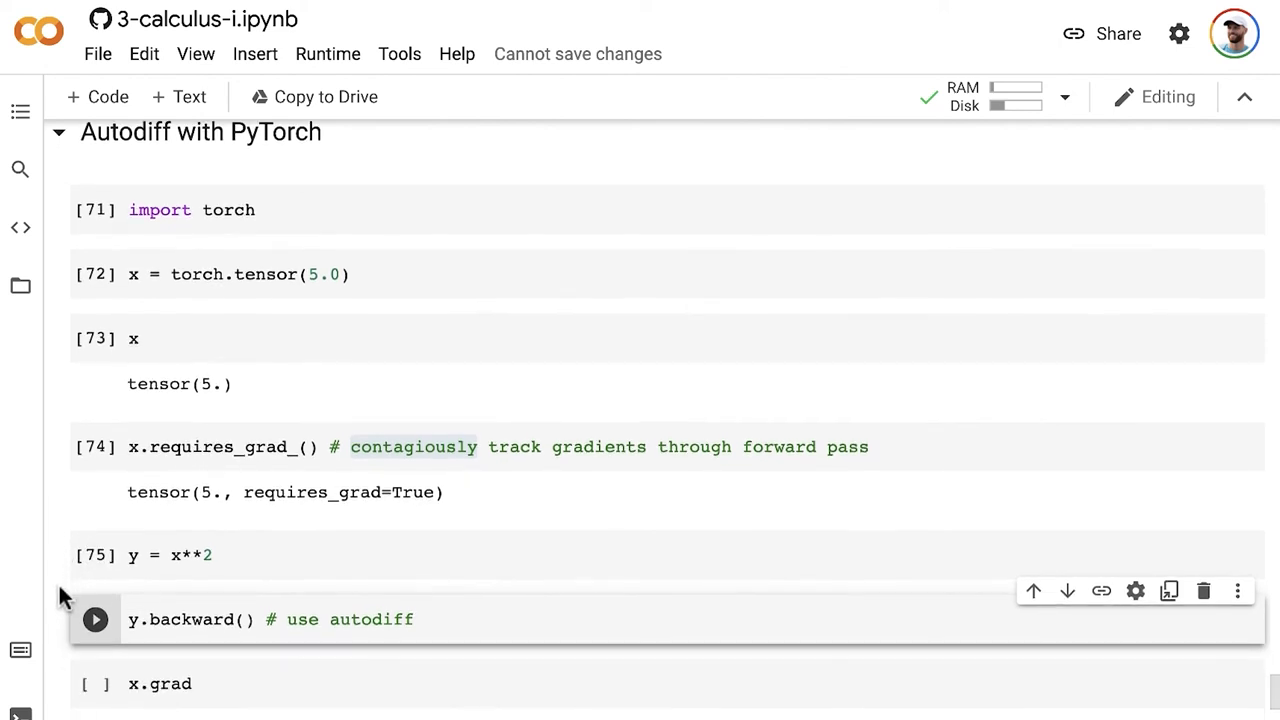
pyautogui.scroll(3)
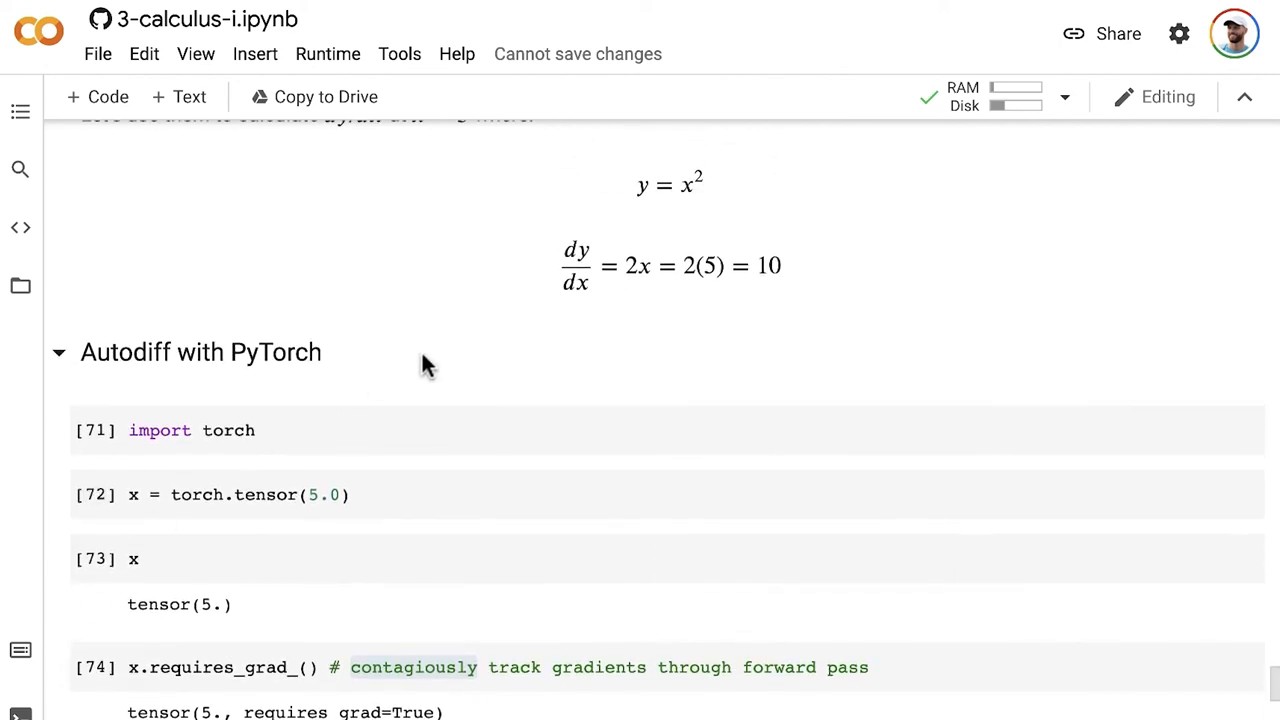
pyautogui.moveTo(205, 368)
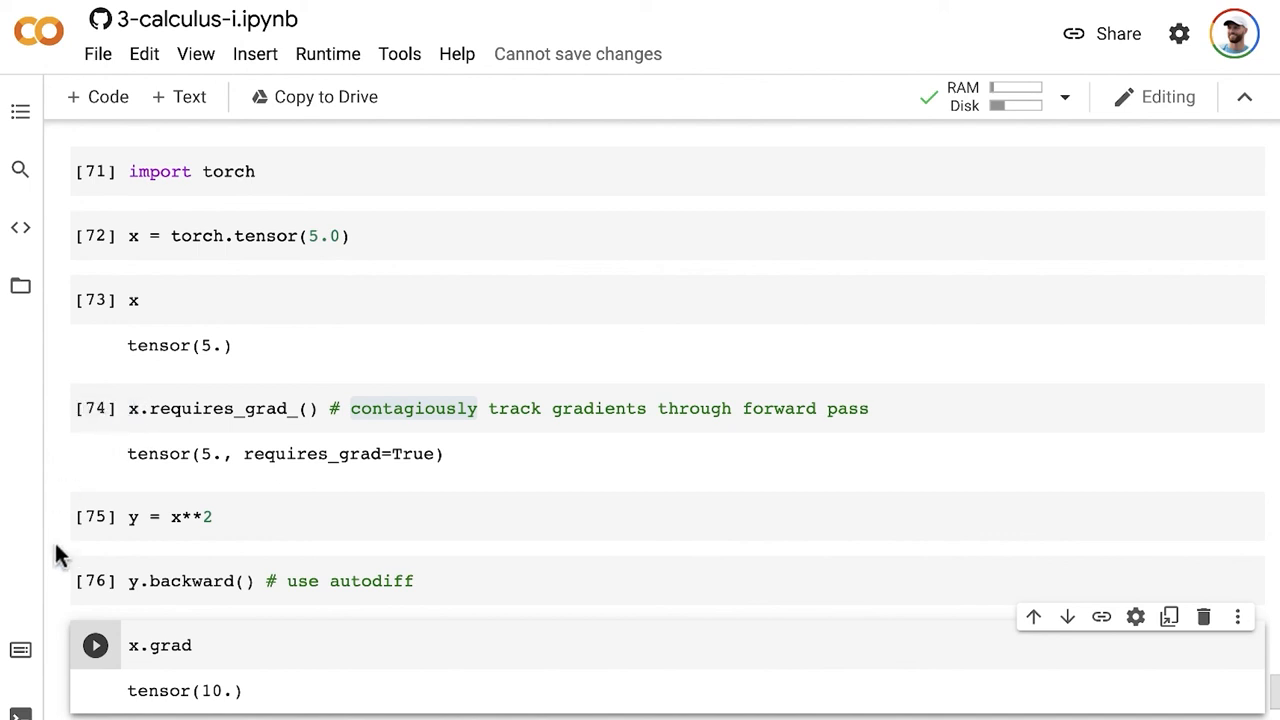
pyautogui.moveTo(72, 540)
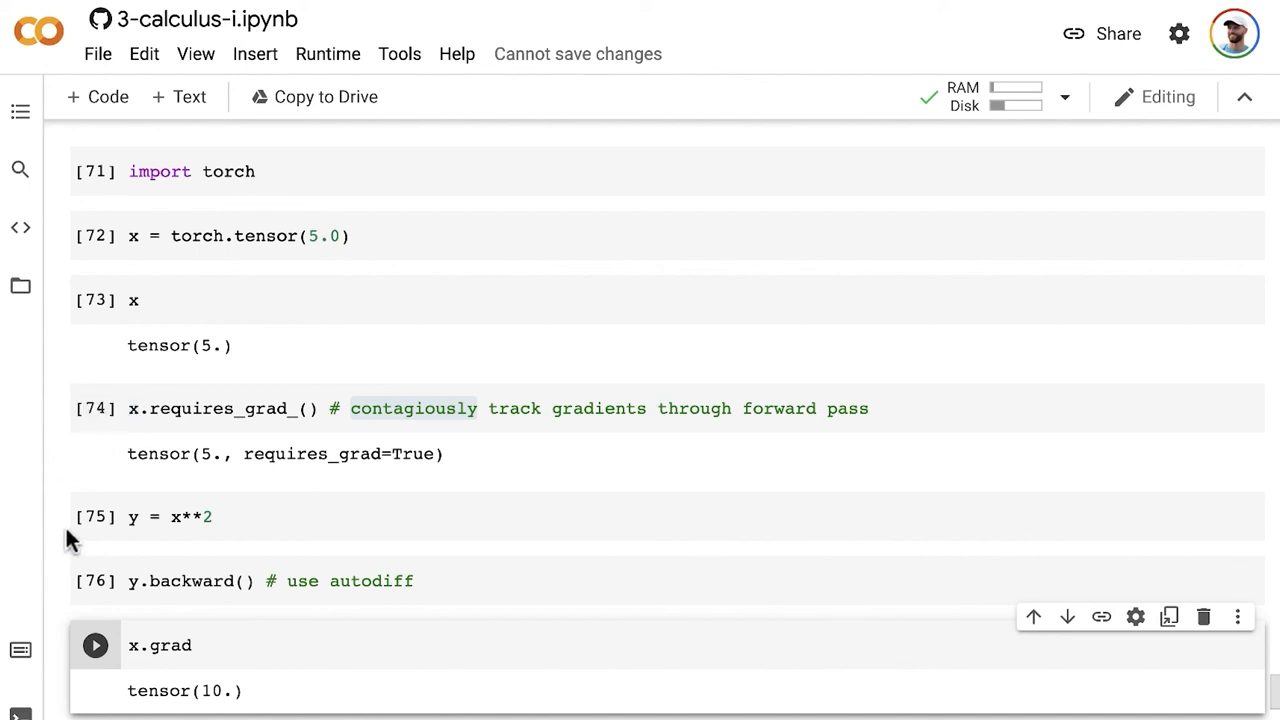
pyautogui.click(135, 517)
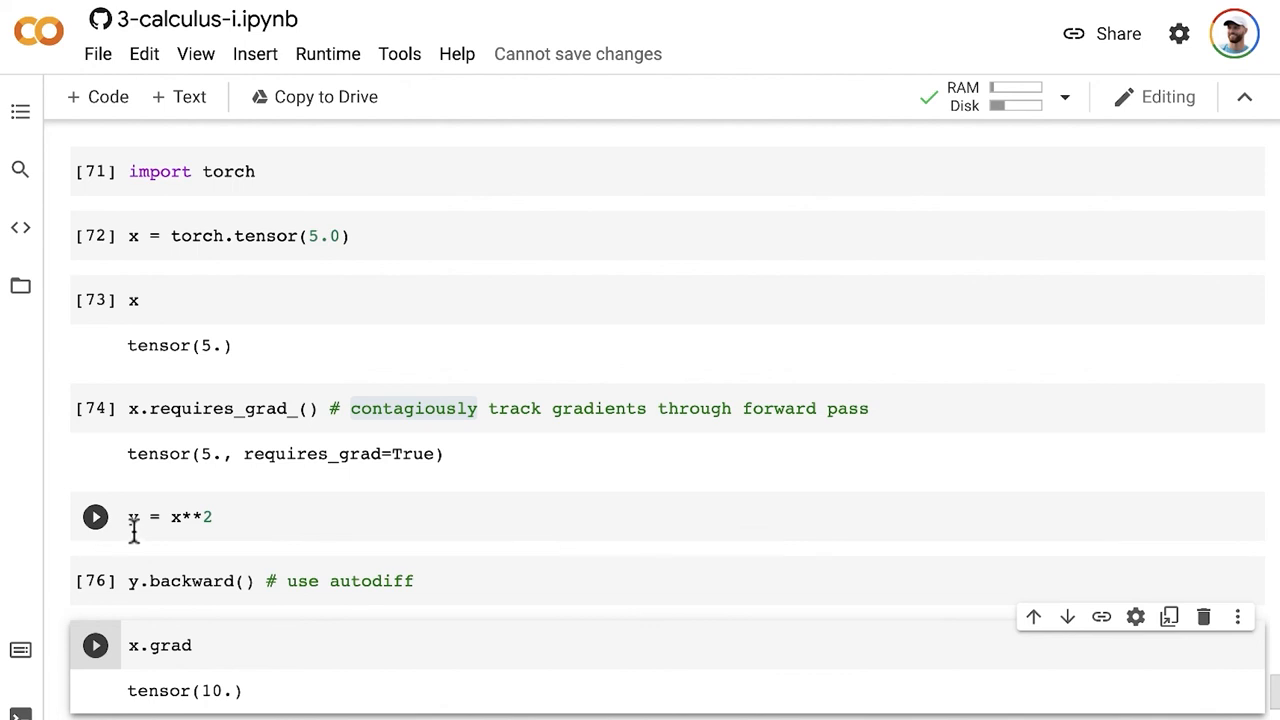
pyautogui.click(95, 517)
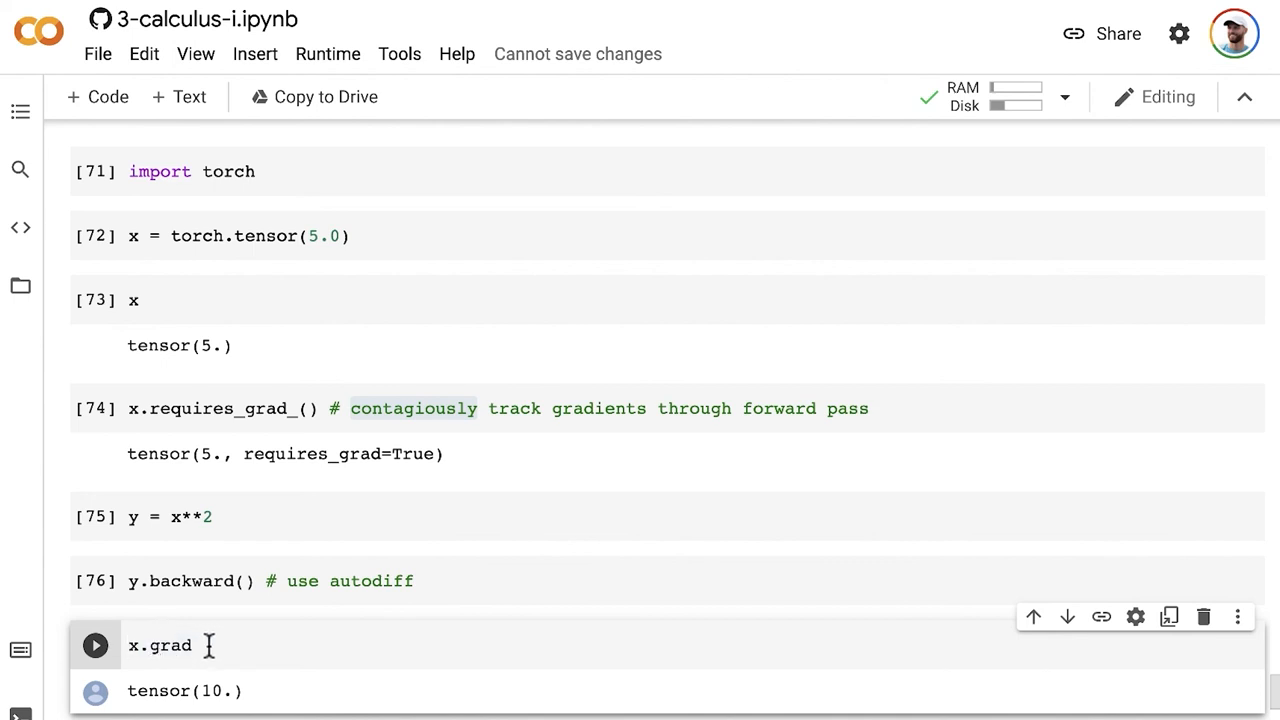
pyautogui.moveTo(95, 618)
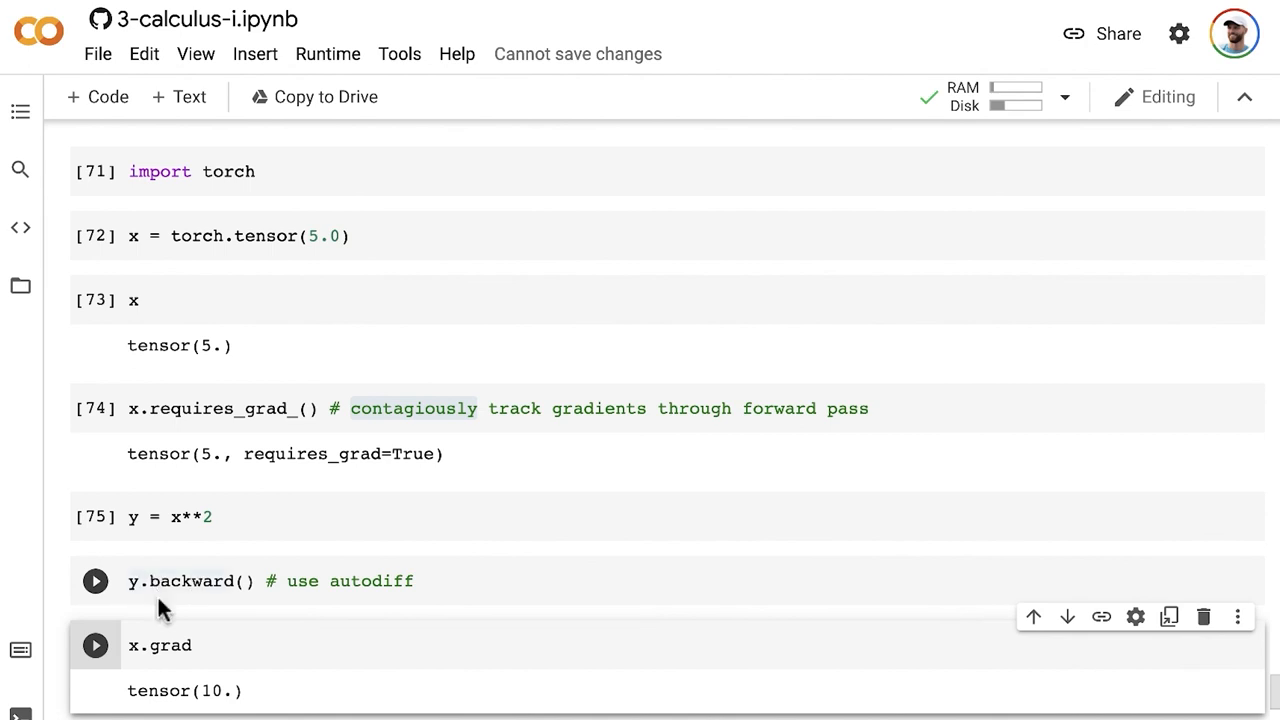
pyautogui.click(95, 581)
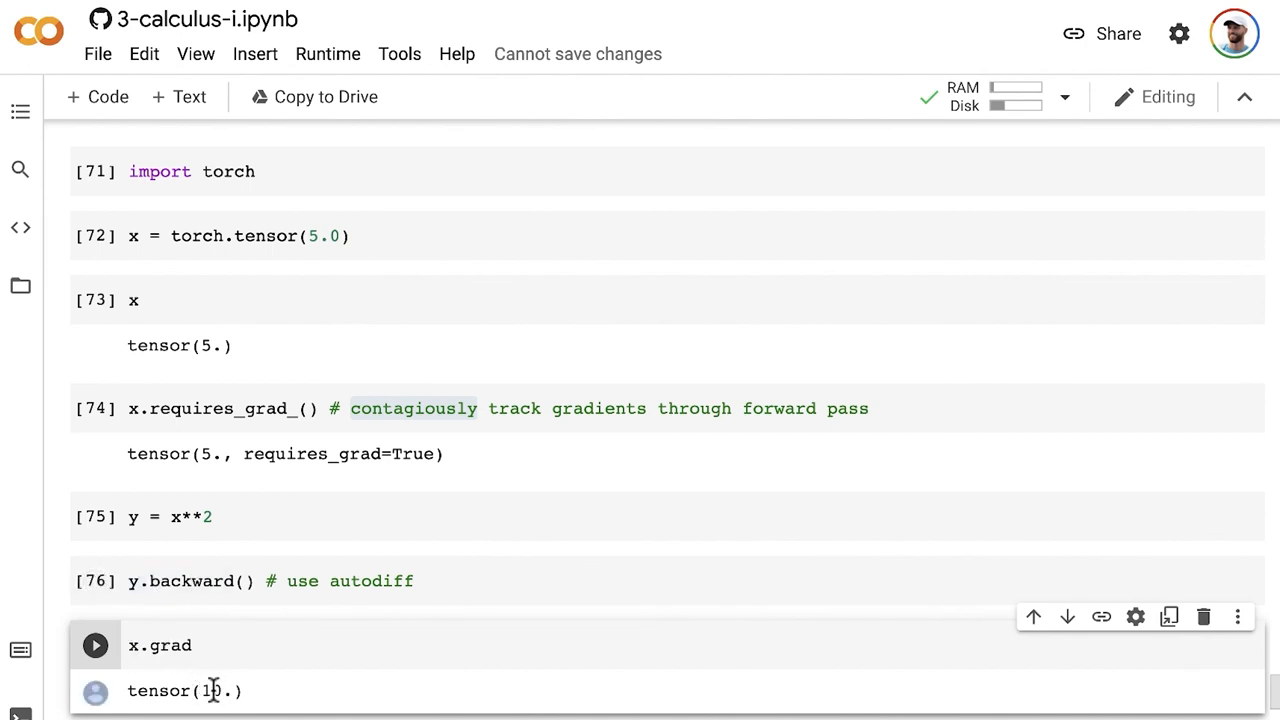